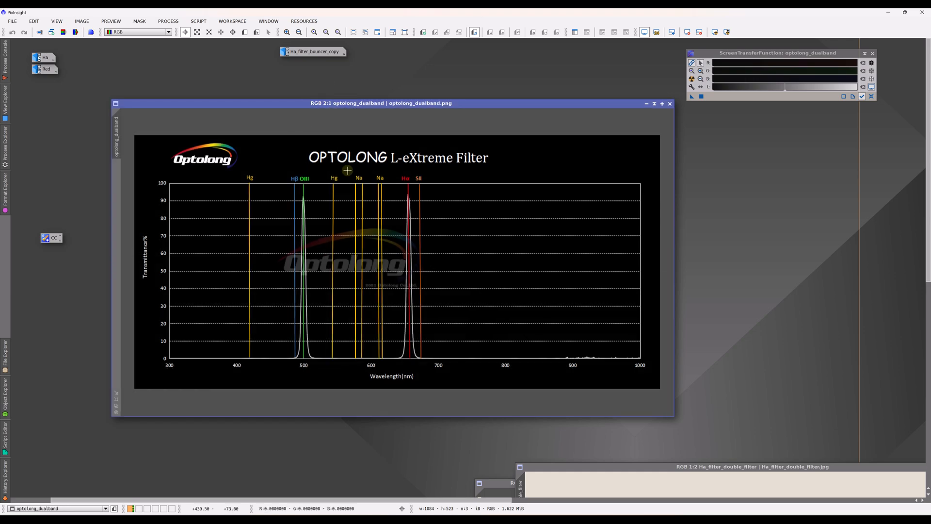
{"action": "mouse_move", "coordinate": [309, 322]}
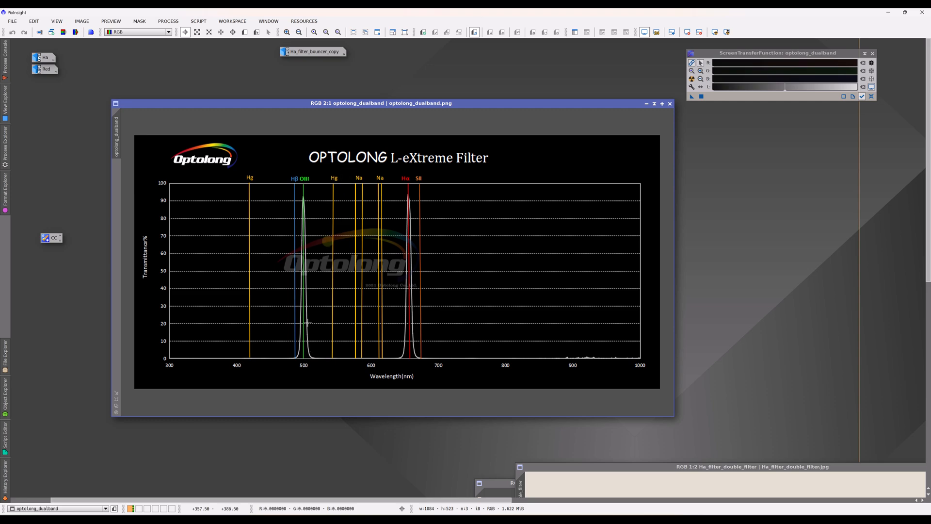
{"action": "mouse_move", "coordinate": [304, 322]}
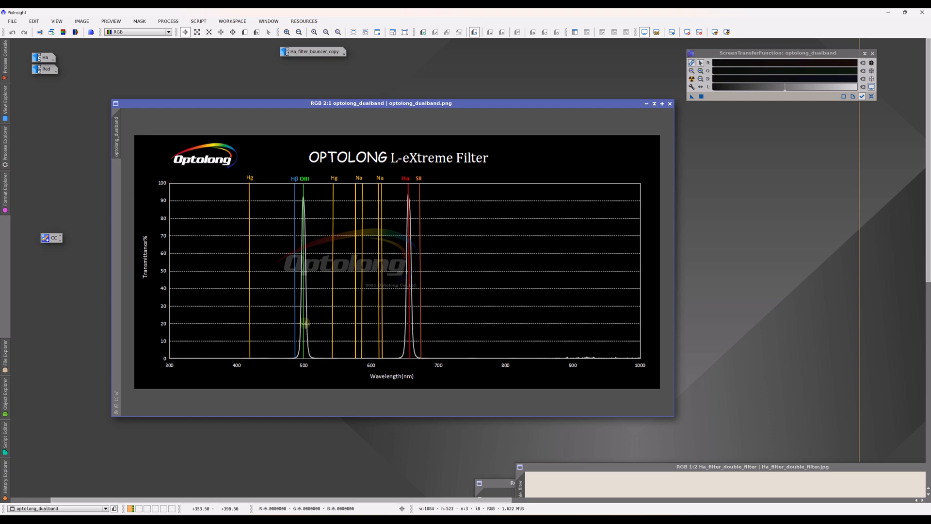
{"action": "mouse_move", "coordinate": [304, 322]}
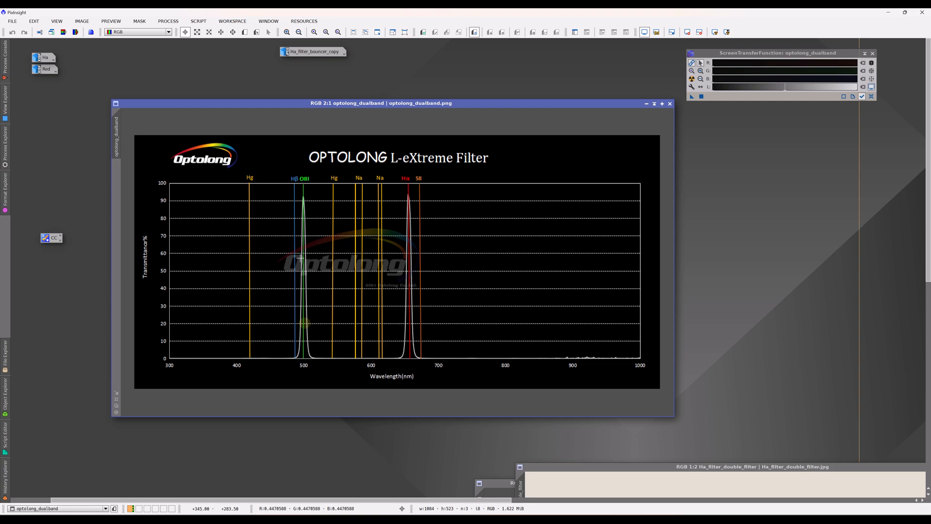
{"action": "mouse_move", "coordinate": [311, 321]}
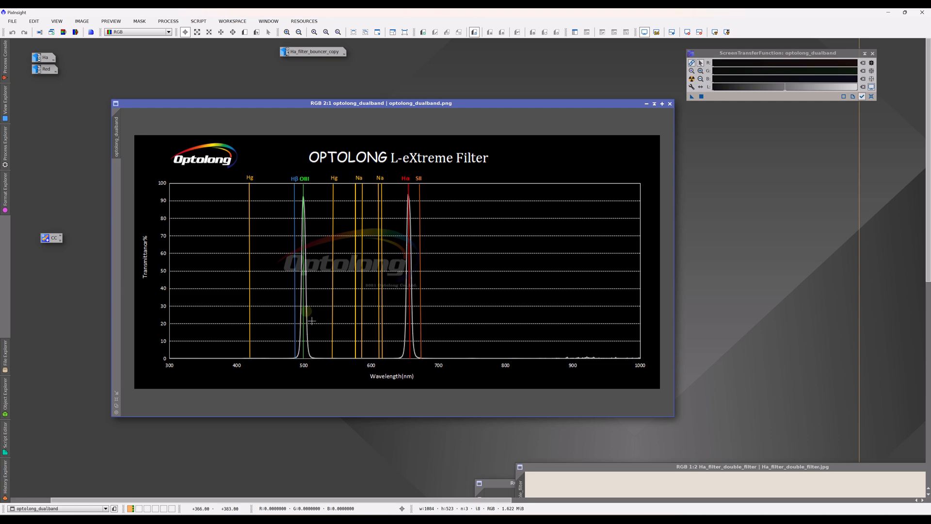
{"action": "mouse_move", "coordinate": [415, 199]}
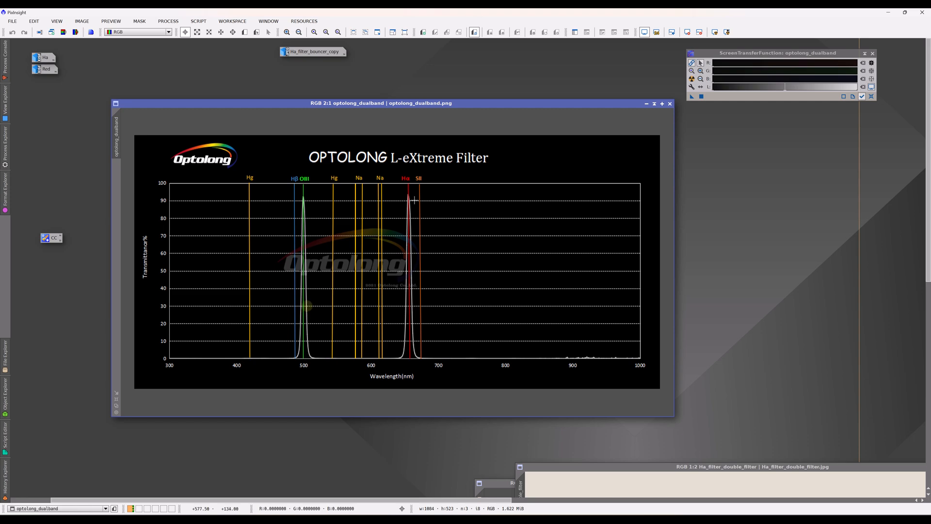
{"action": "mouse_move", "coordinate": [409, 274]}
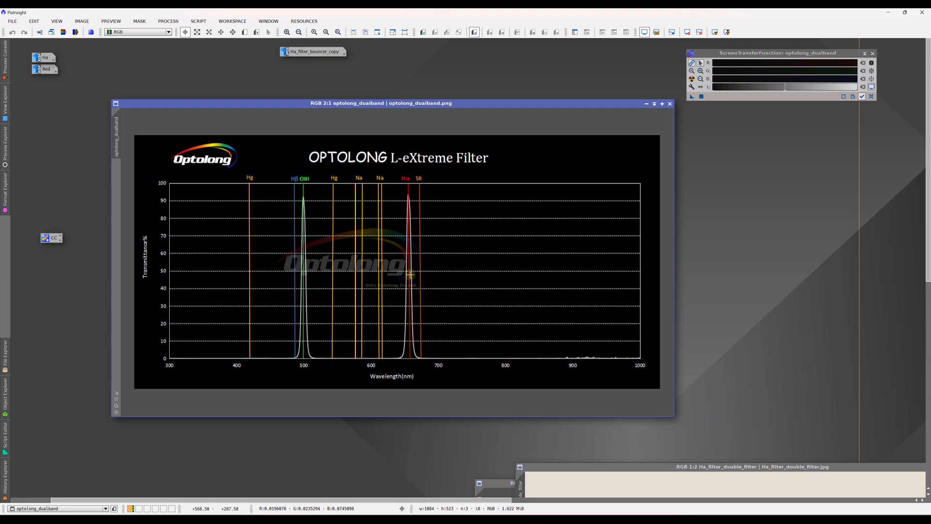
{"action": "mouse_move", "coordinate": [321, 203]}
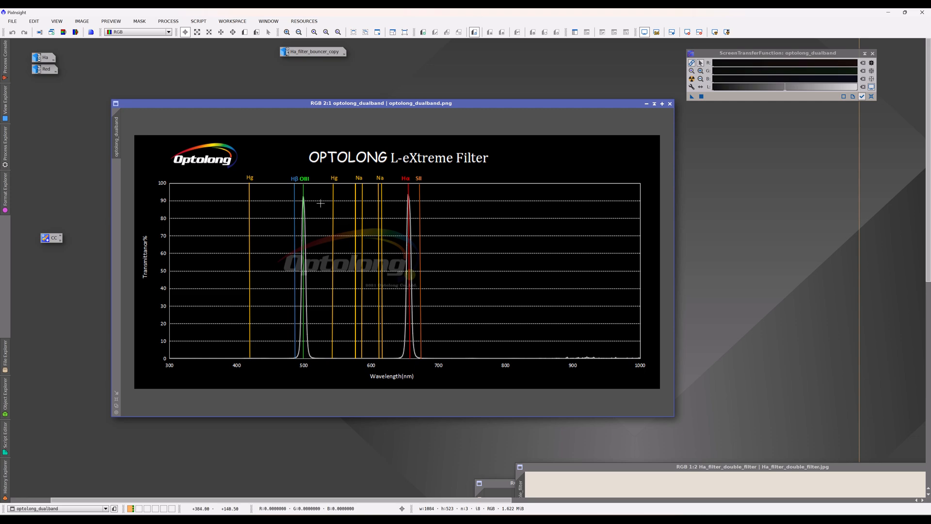
{"action": "mouse_move", "coordinate": [275, 262]}
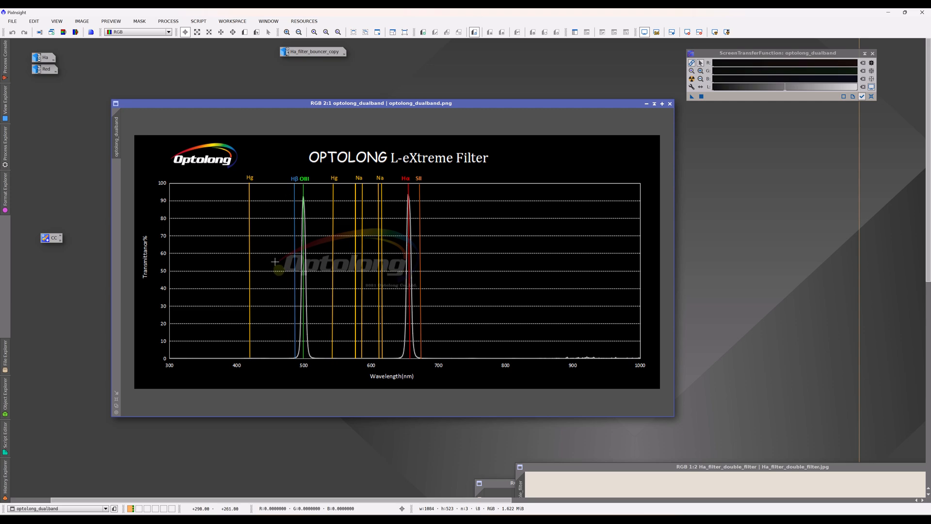
{"action": "mouse_move", "coordinate": [326, 260]}
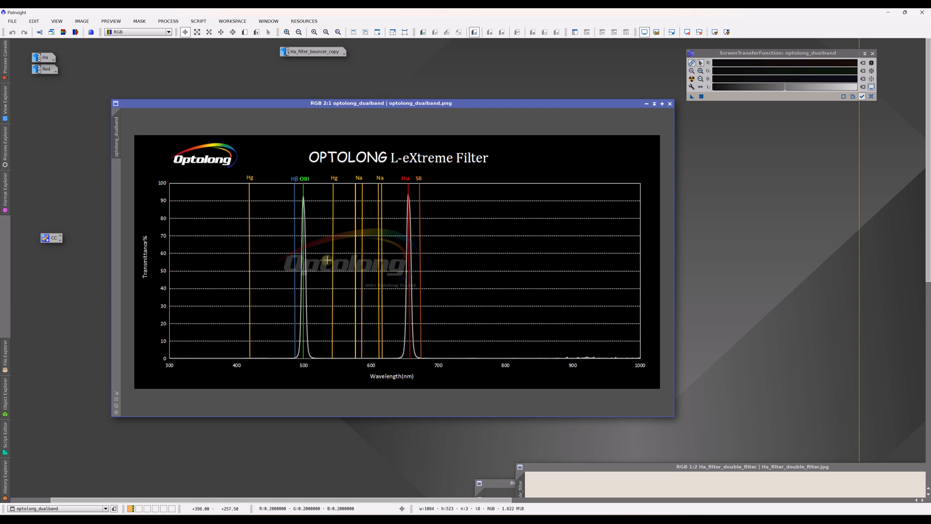
{"action": "mouse_move", "coordinate": [267, 219]}
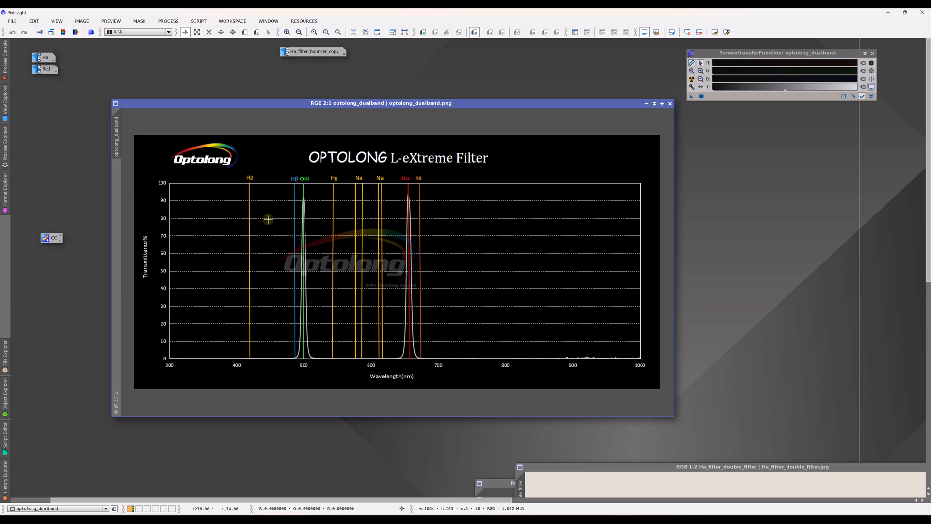
{"action": "mouse_move", "coordinate": [256, 191]}
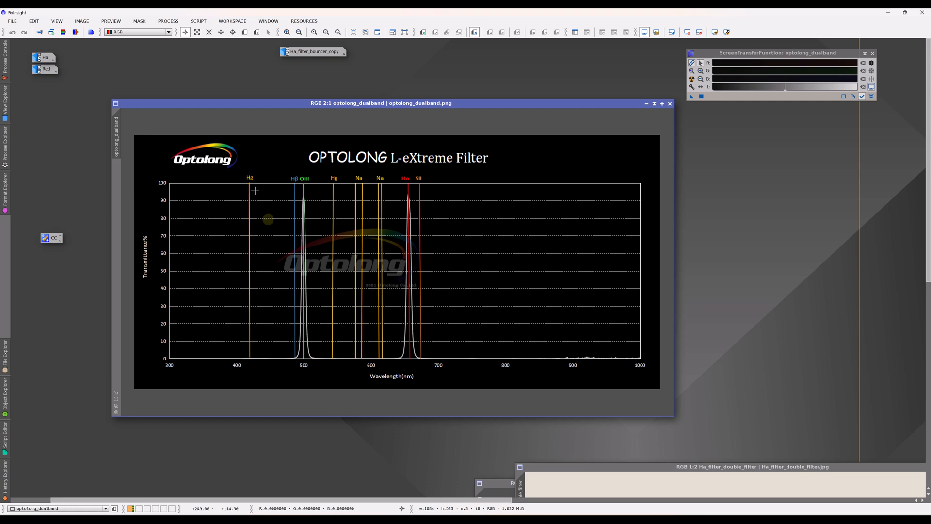
{"action": "mouse_move", "coordinate": [258, 322]}
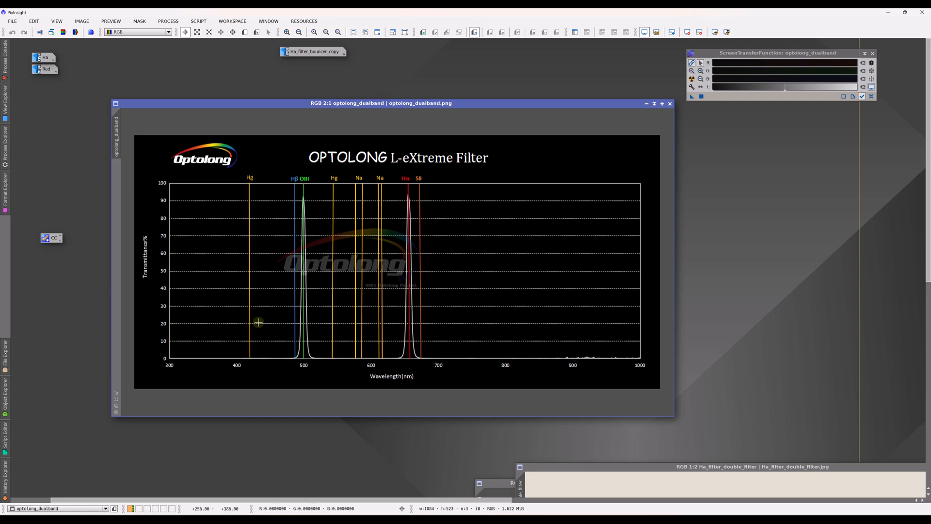
{"action": "mouse_move", "coordinate": [259, 320]}
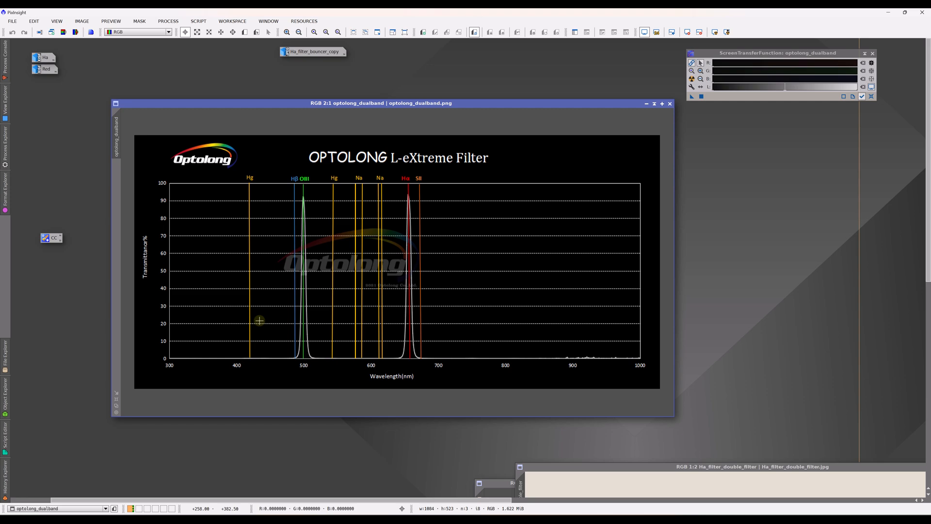
{"action": "mouse_move", "coordinate": [422, 182]}
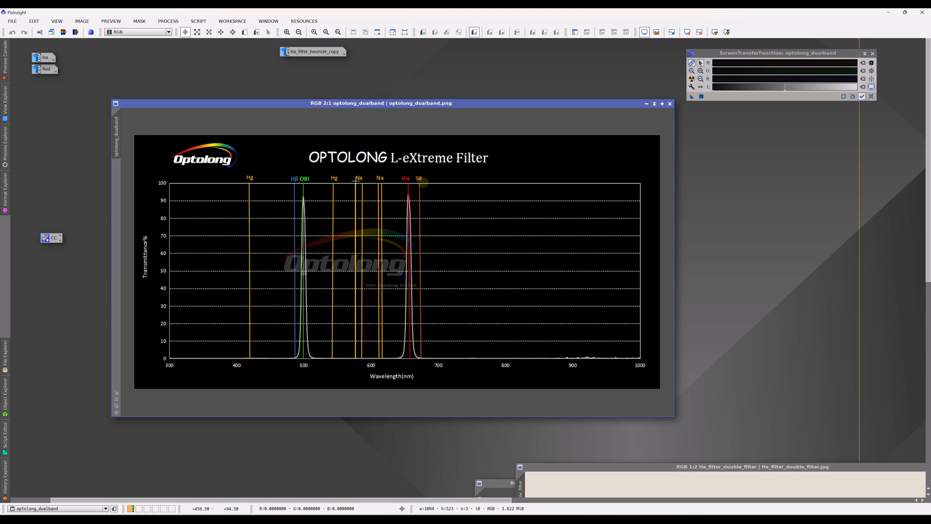
{"action": "mouse_move", "coordinate": [365, 271]}
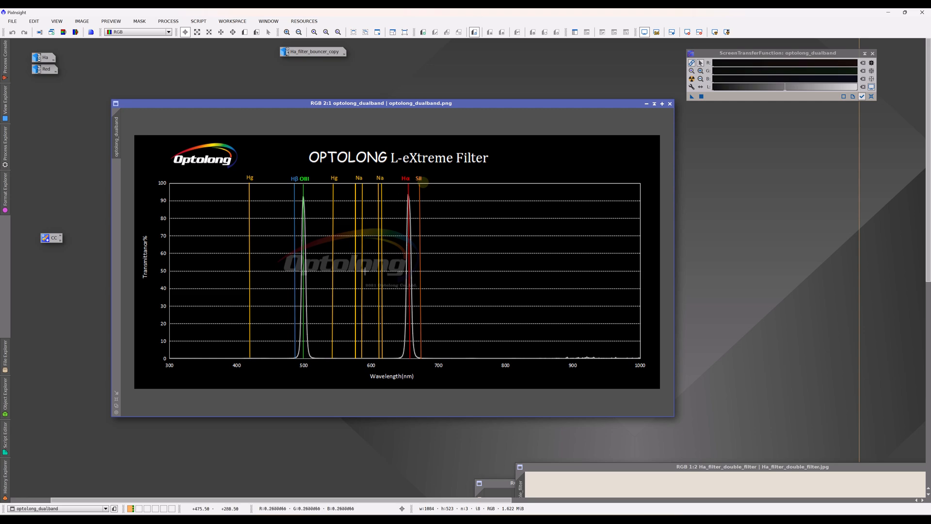
{"action": "mouse_move", "coordinate": [349, 300]}
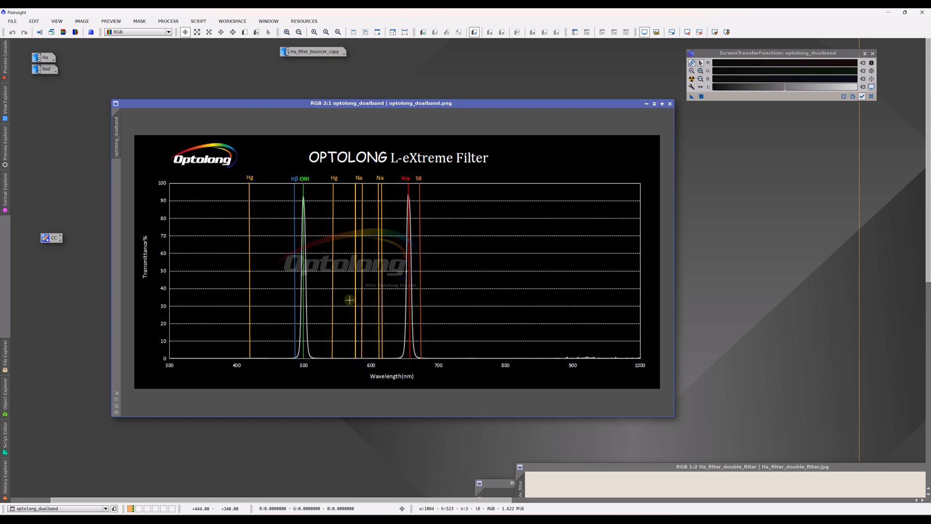
{"action": "mouse_move", "coordinate": [328, 302]}
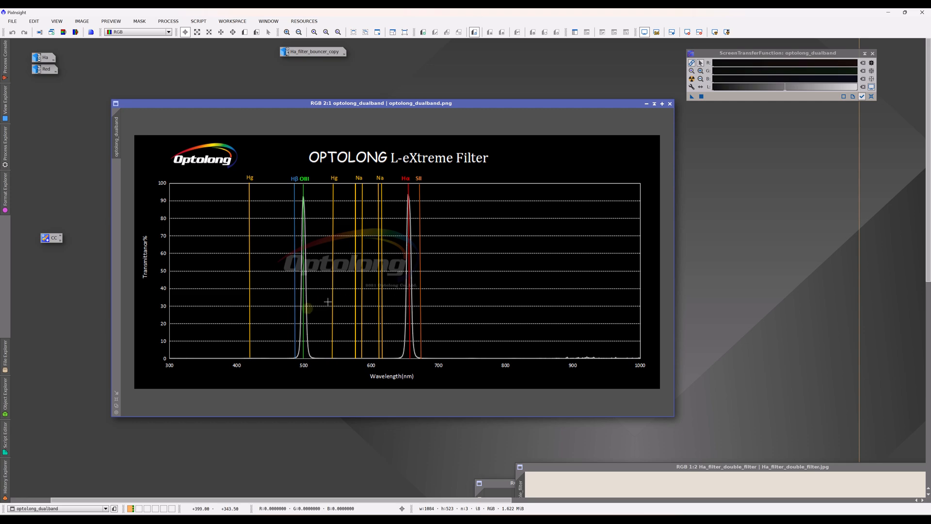
{"action": "mouse_move", "coordinate": [307, 308]}
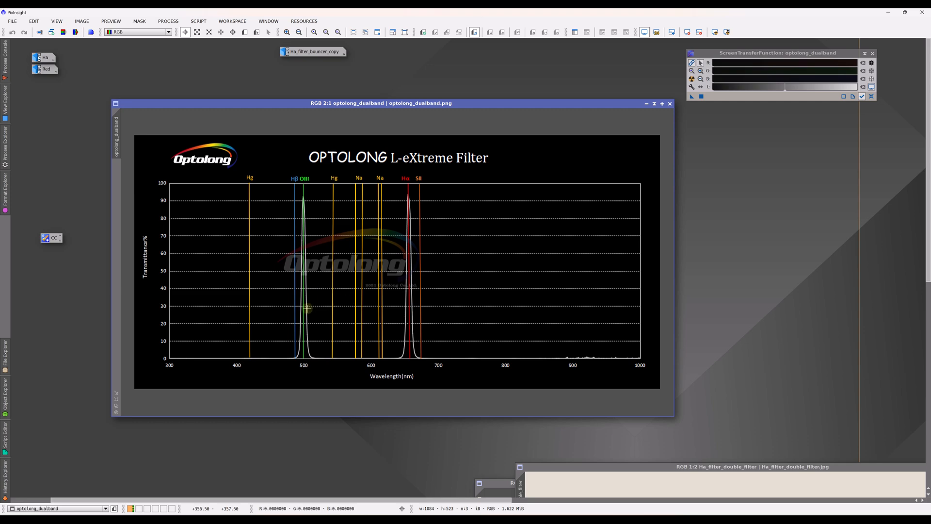
{"action": "mouse_move", "coordinate": [309, 309]}
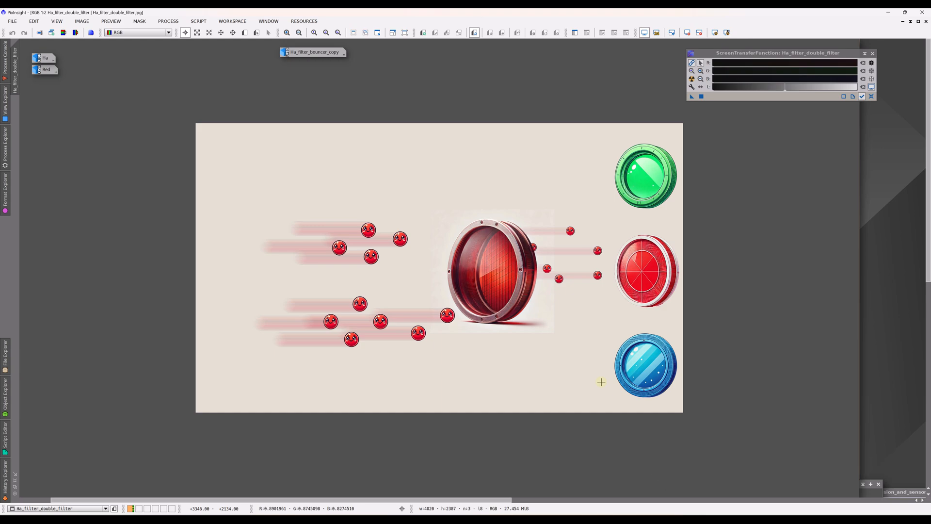
{"action": "mouse_move", "coordinate": [386, 253]}
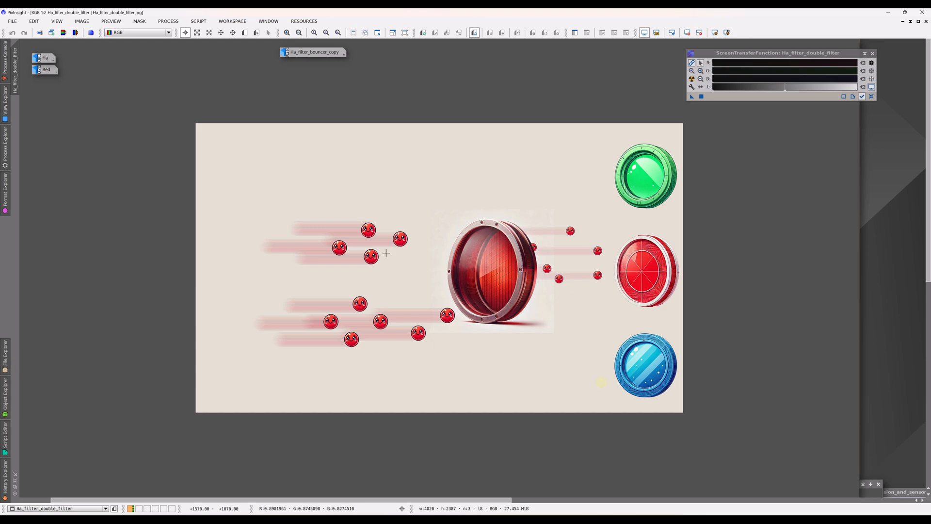
{"action": "mouse_move", "coordinate": [338, 329]}
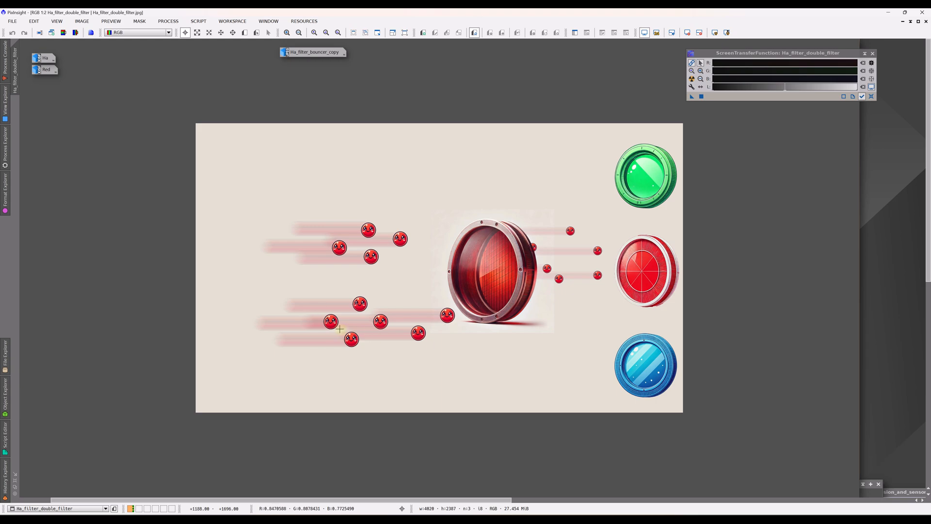
{"action": "mouse_move", "coordinate": [405, 321]}
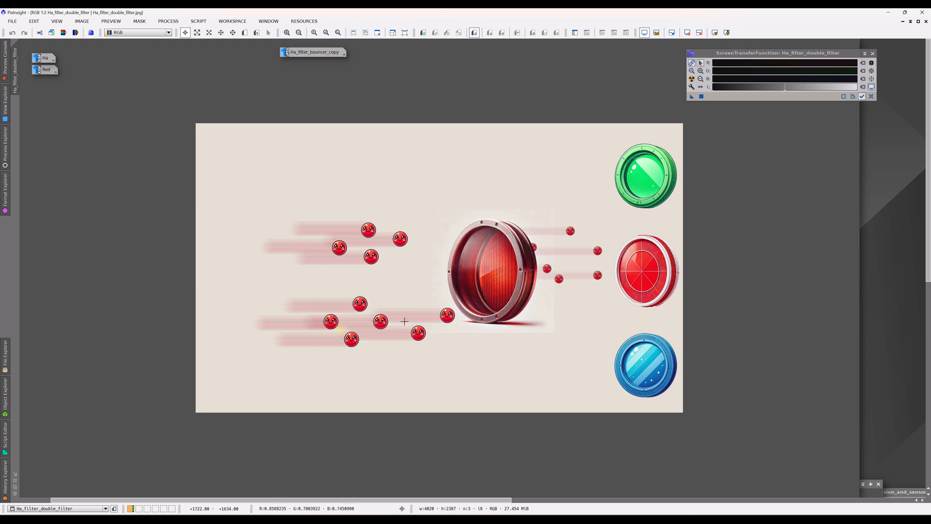
{"action": "mouse_move", "coordinate": [473, 244]}
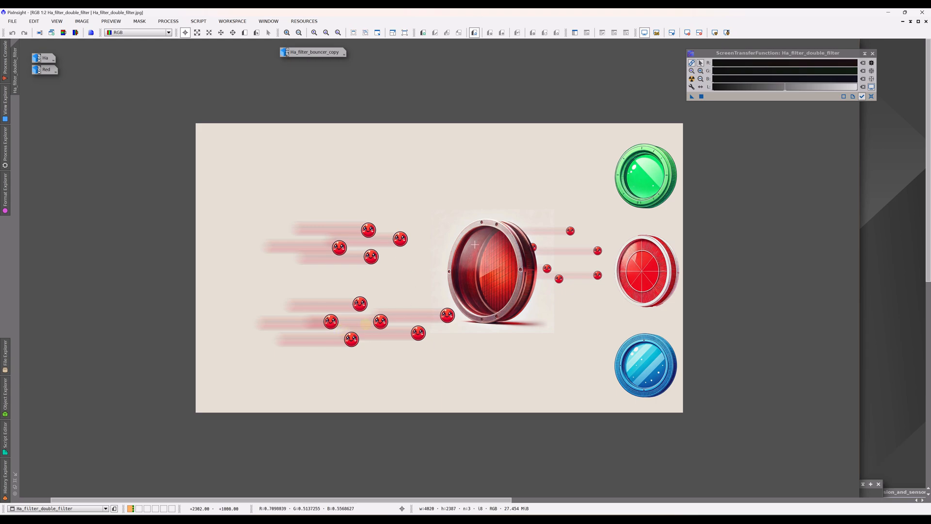
{"action": "mouse_move", "coordinate": [499, 294]}
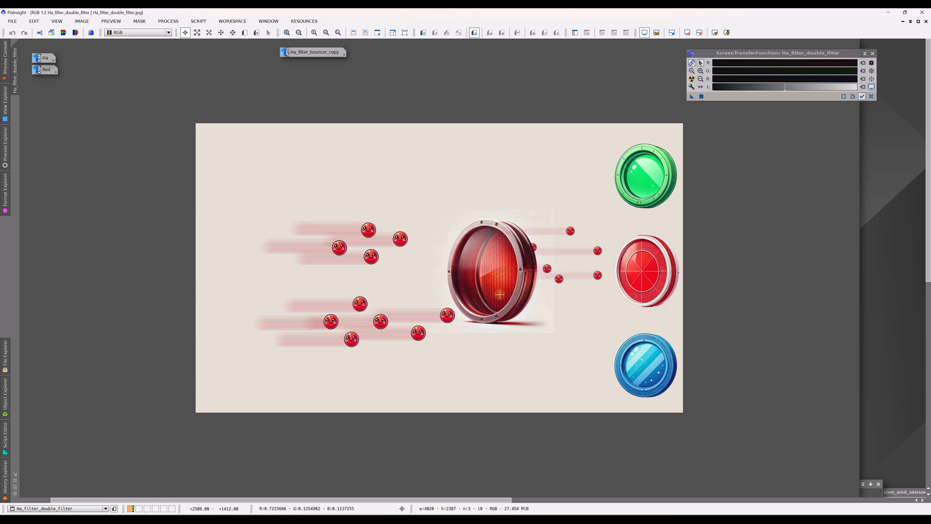
{"action": "mouse_move", "coordinate": [423, 294]}
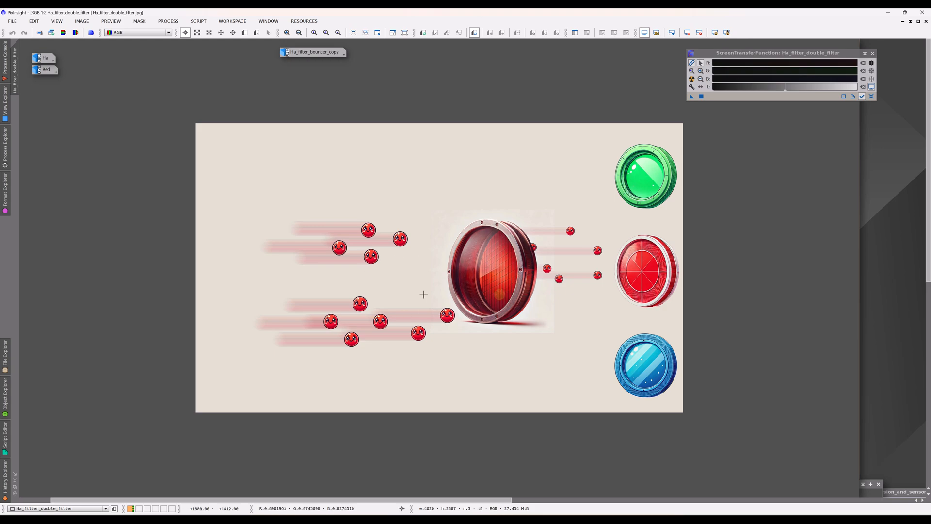
{"action": "mouse_move", "coordinate": [458, 315]}
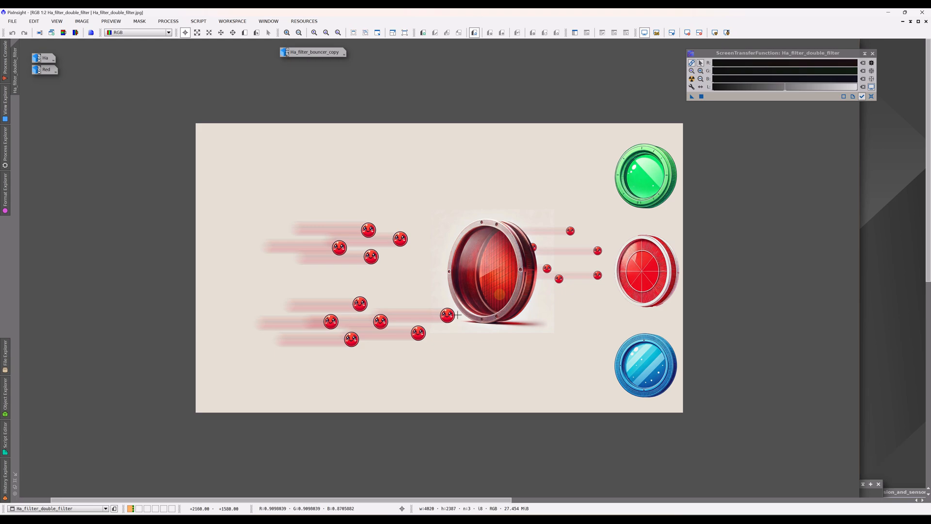
{"action": "mouse_move", "coordinate": [503, 283]}
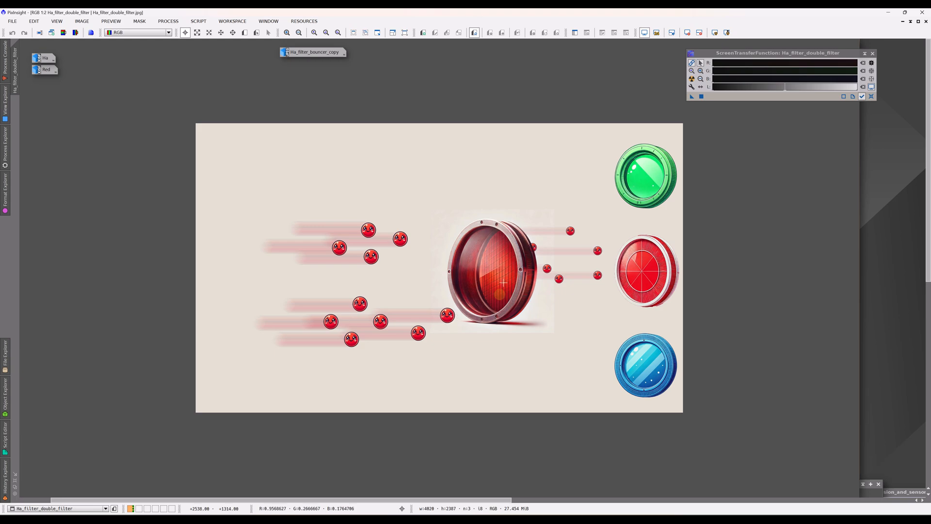
{"action": "mouse_move", "coordinate": [353, 258]}
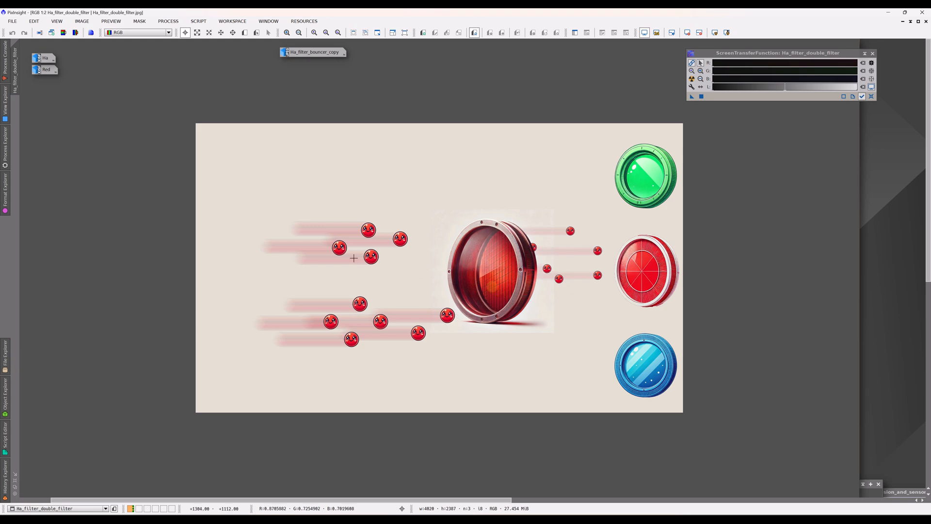
{"action": "mouse_move", "coordinate": [478, 270]}
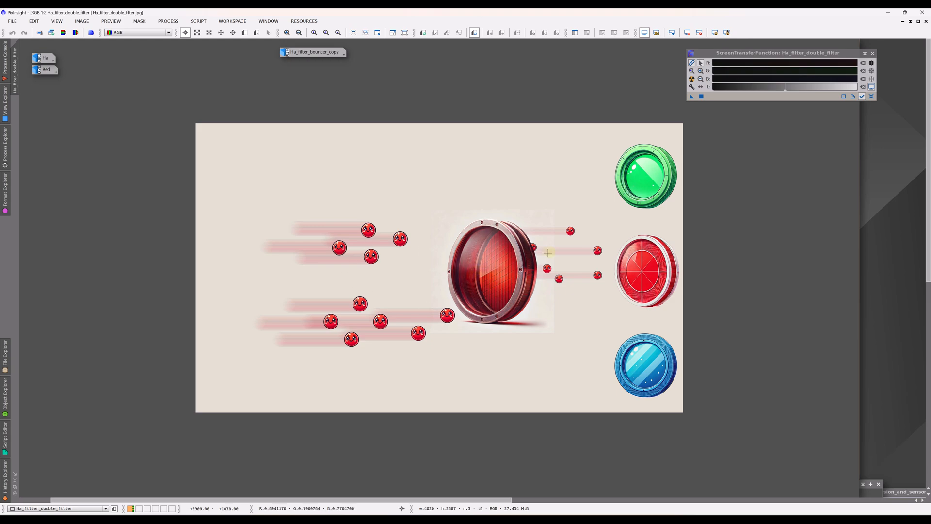
{"action": "mouse_move", "coordinate": [544, 248]}
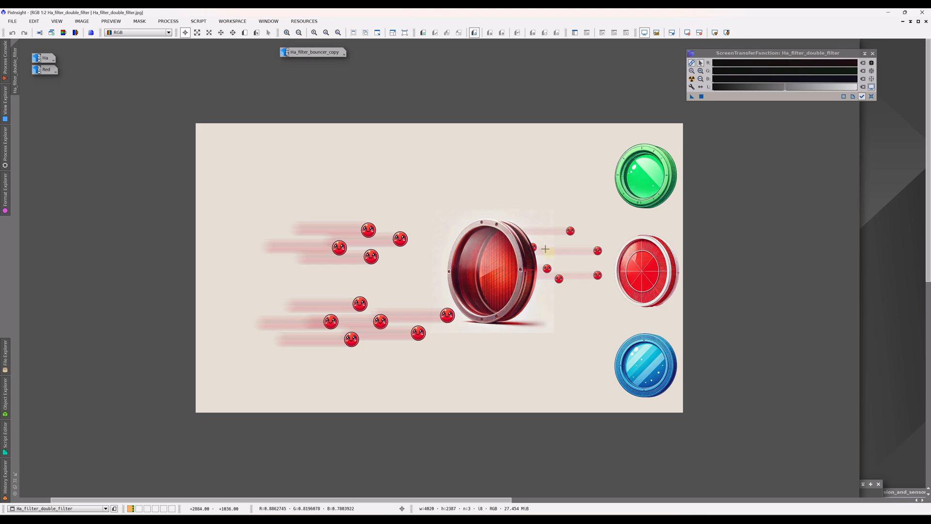
{"action": "mouse_move", "coordinate": [605, 259]}
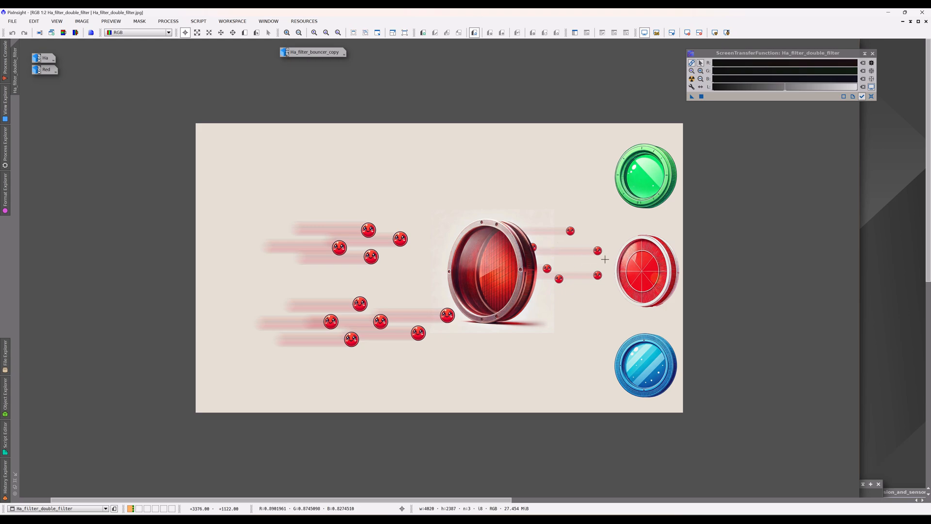
{"action": "mouse_move", "coordinate": [655, 278]}
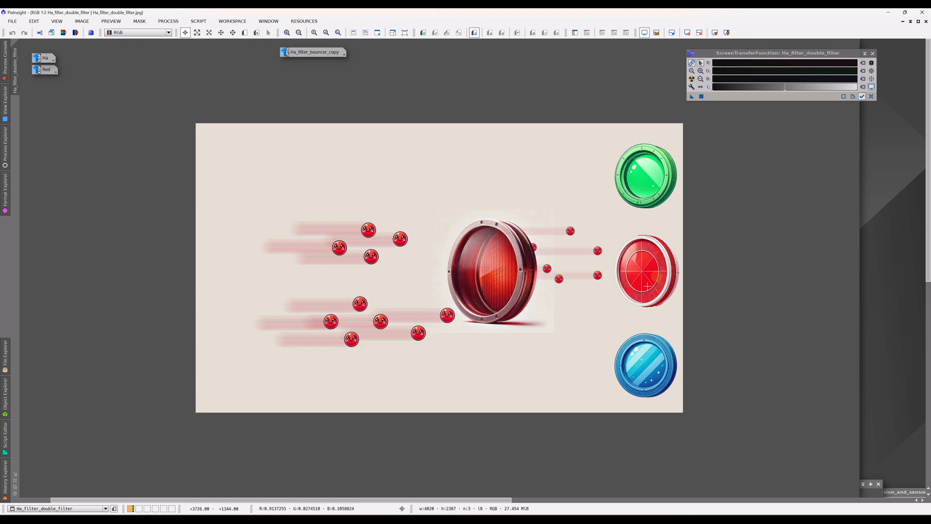
{"action": "mouse_move", "coordinate": [647, 279]}
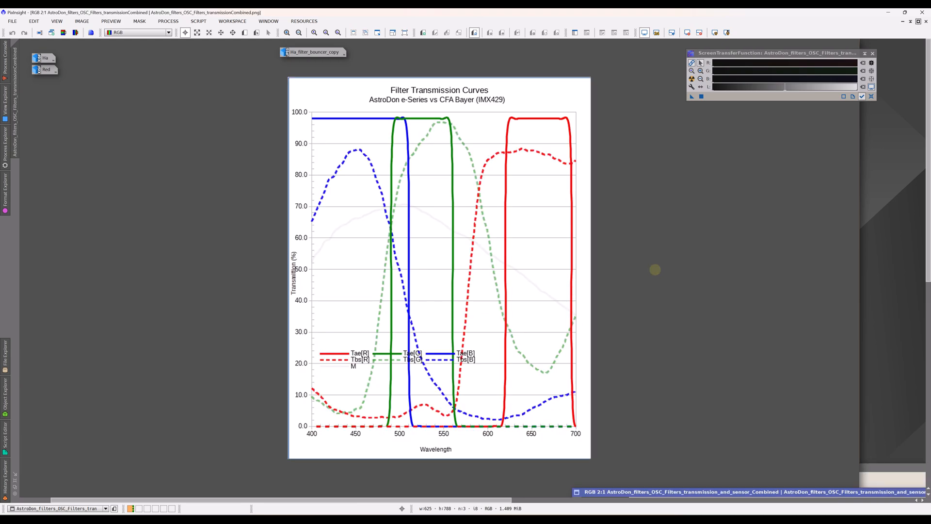
{"action": "mouse_move", "coordinate": [888, 60]}
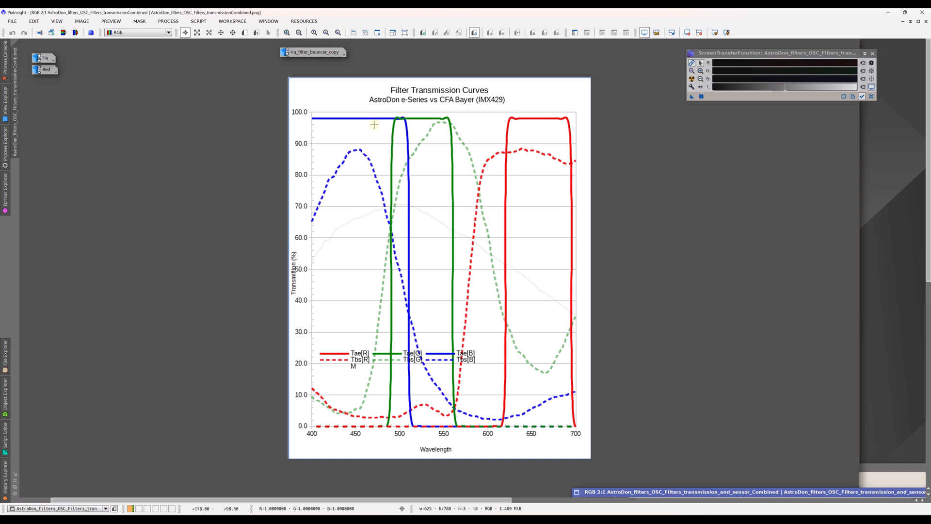
{"action": "mouse_move", "coordinate": [333, 124]}
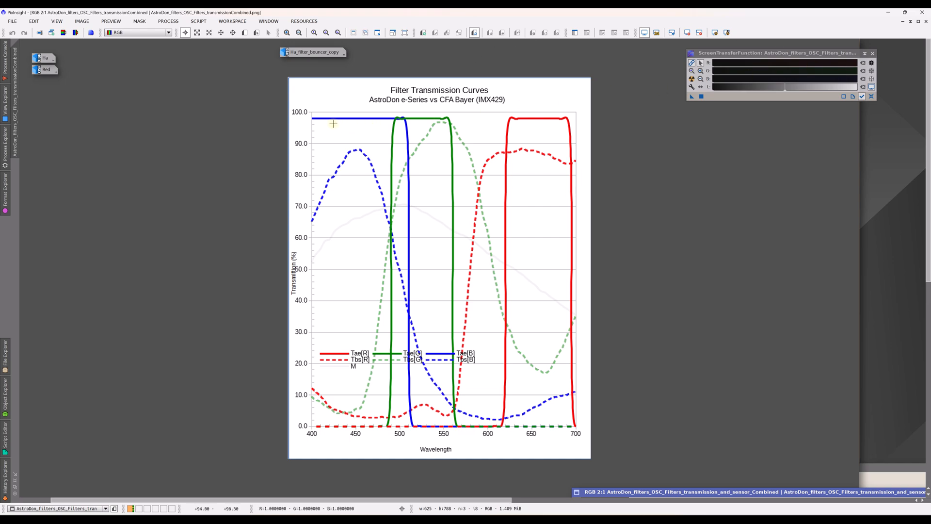
{"action": "mouse_move", "coordinate": [409, 122]}
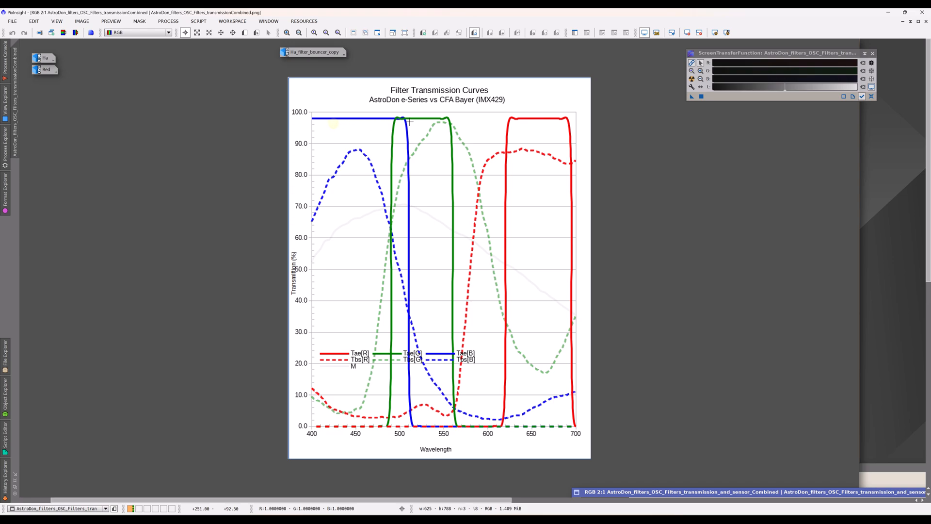
{"action": "mouse_move", "coordinate": [354, 114]}
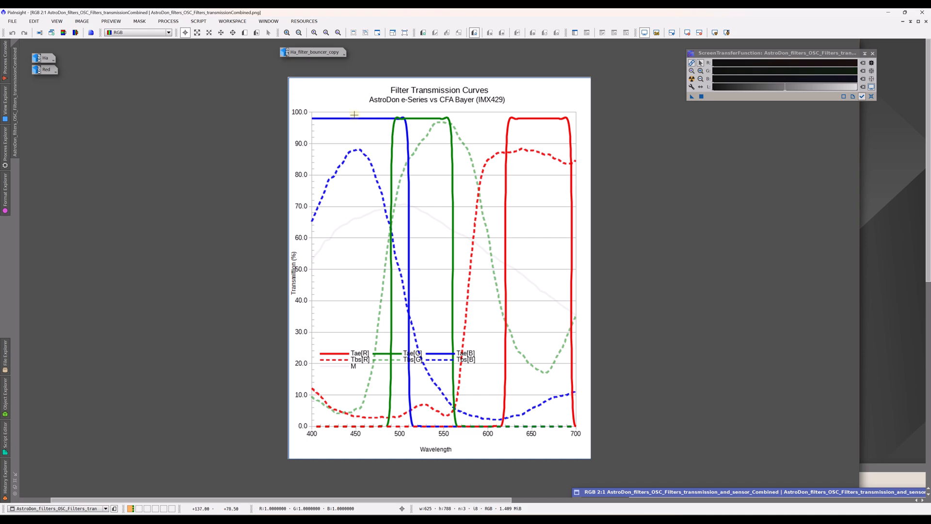
{"action": "mouse_move", "coordinate": [488, 74]}
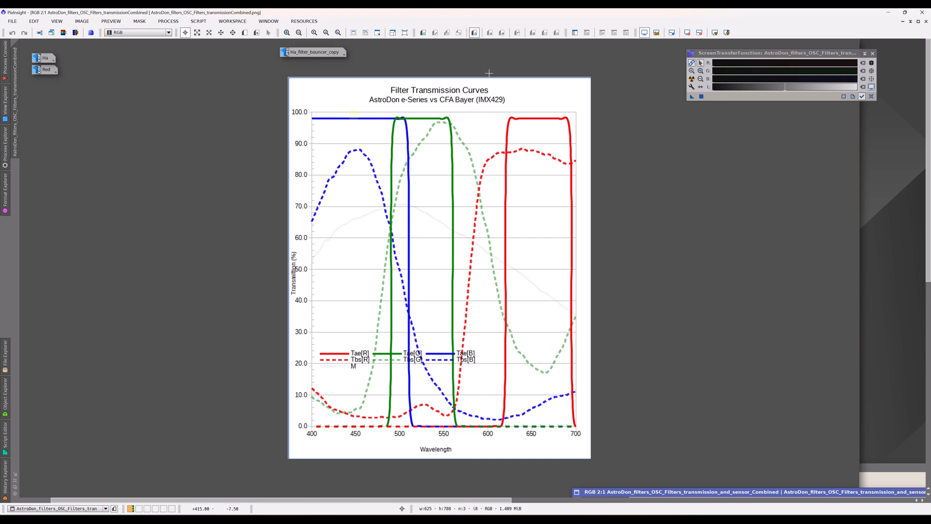
{"action": "mouse_move", "coordinate": [360, 118]}
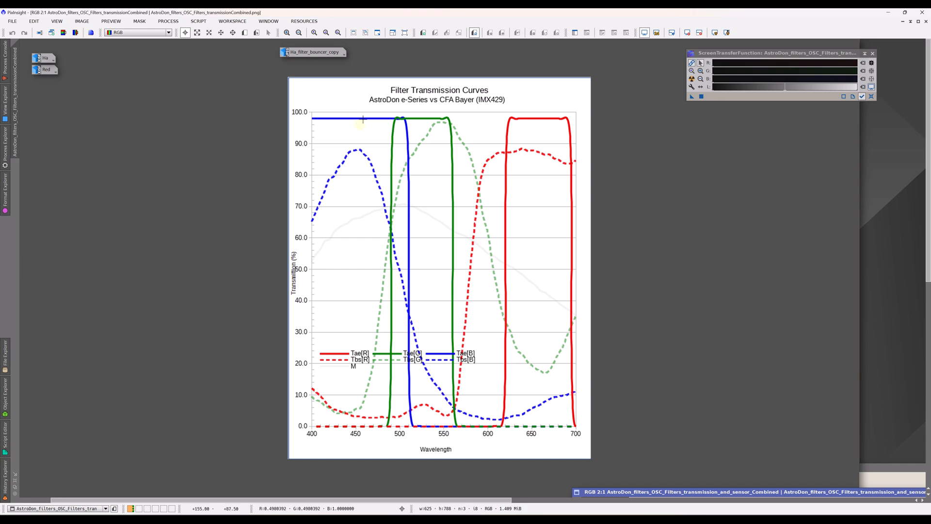
{"action": "mouse_move", "coordinate": [359, 125]}
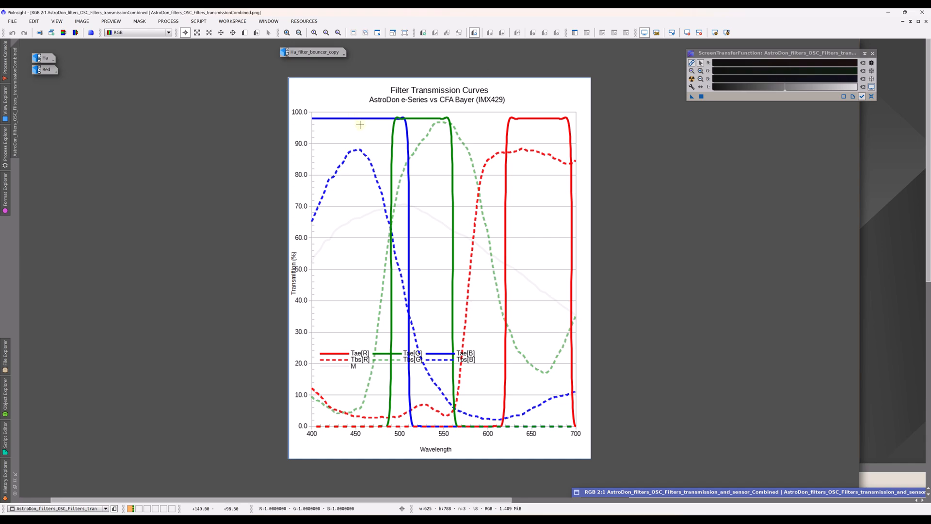
{"action": "mouse_move", "coordinate": [339, 123]}
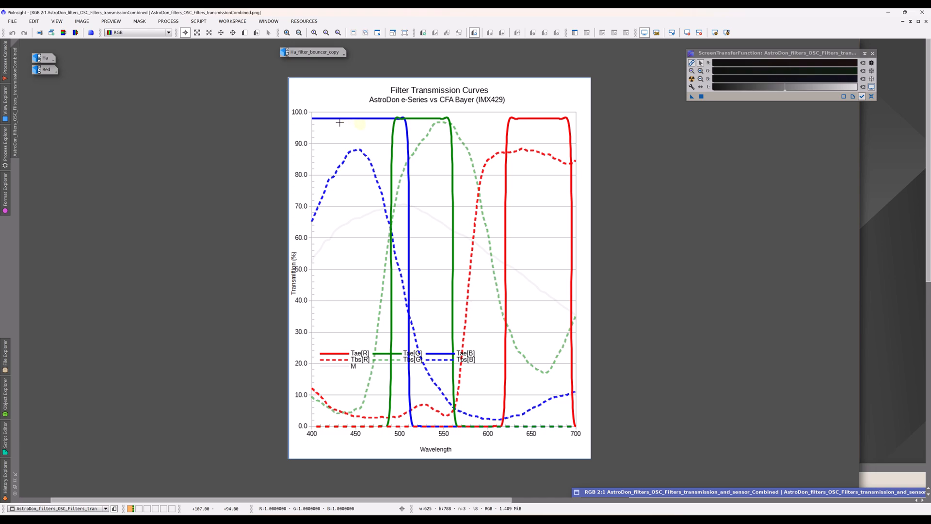
{"action": "mouse_move", "coordinate": [334, 114]}
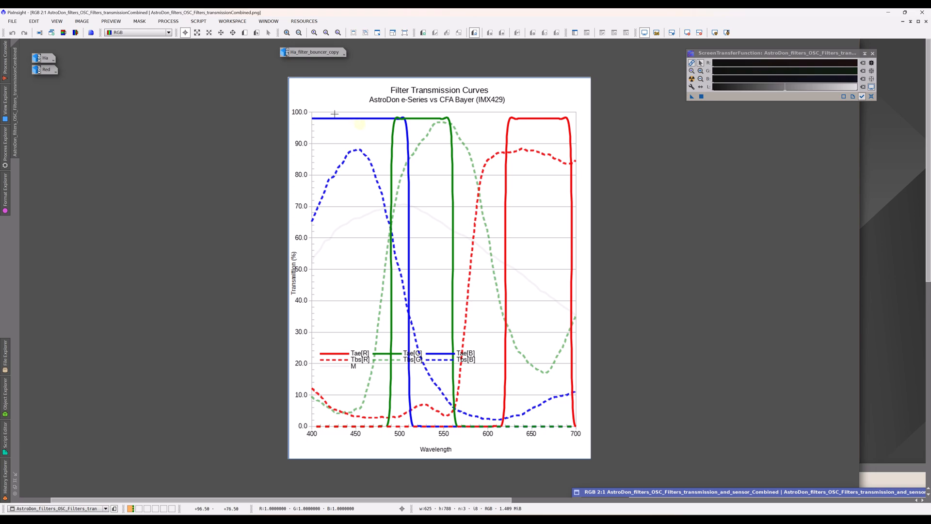
{"action": "mouse_move", "coordinate": [309, 119]}
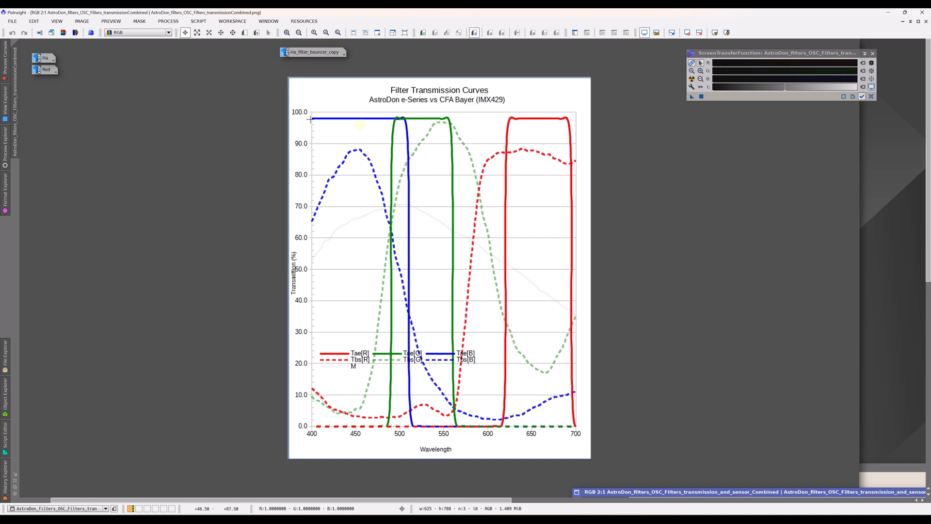
{"action": "mouse_move", "coordinate": [536, 129]}
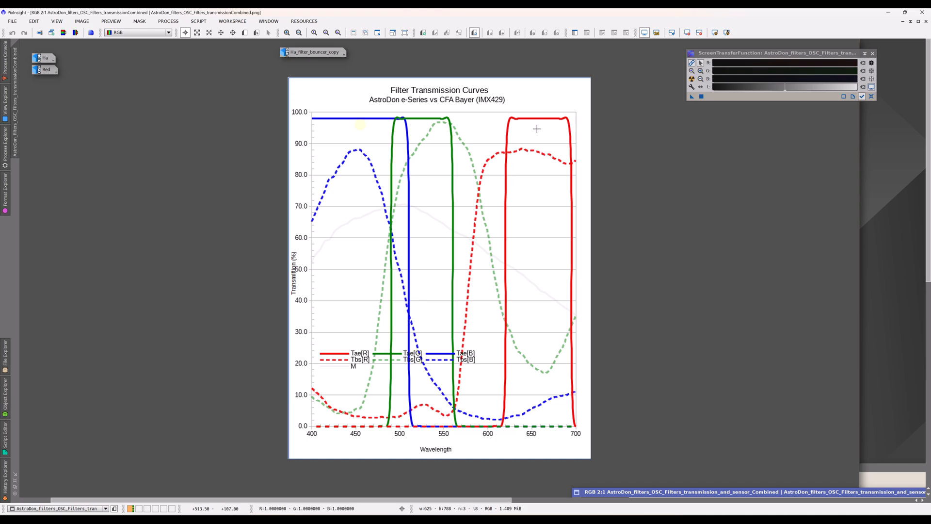
{"action": "mouse_move", "coordinate": [357, 146]}
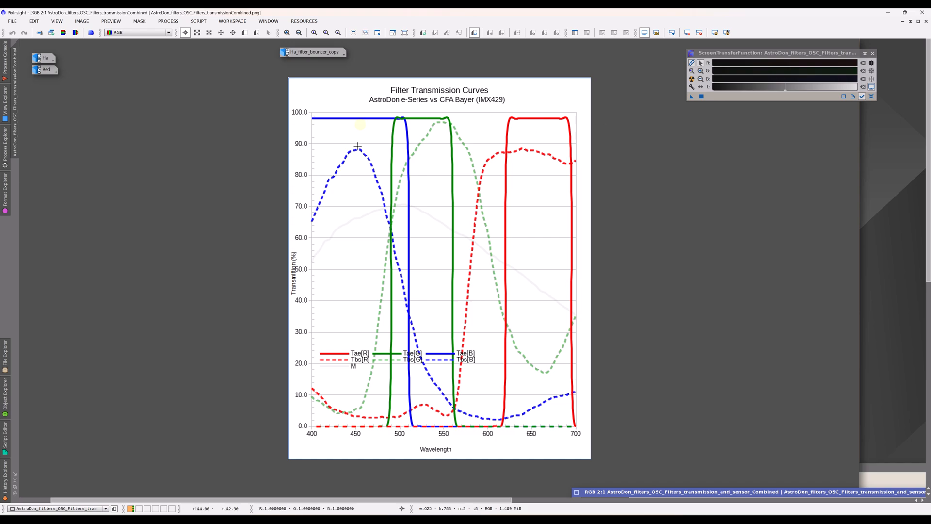
{"action": "mouse_move", "coordinate": [463, 302]}
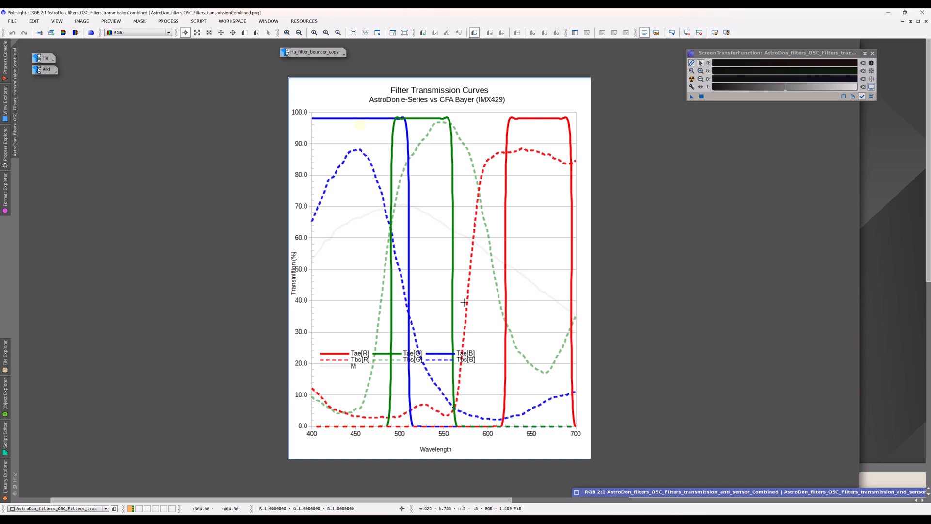
{"action": "mouse_move", "coordinate": [446, 318]}
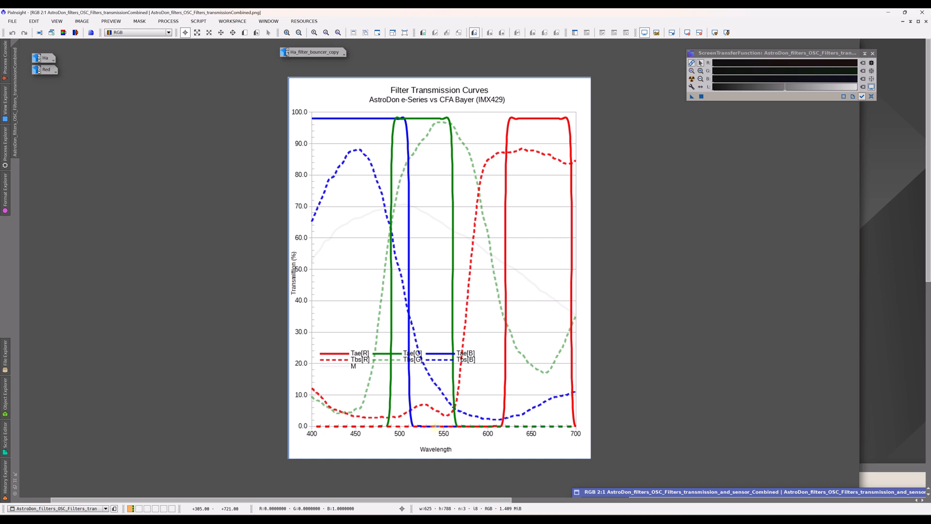
{"action": "mouse_move", "coordinate": [346, 180]}
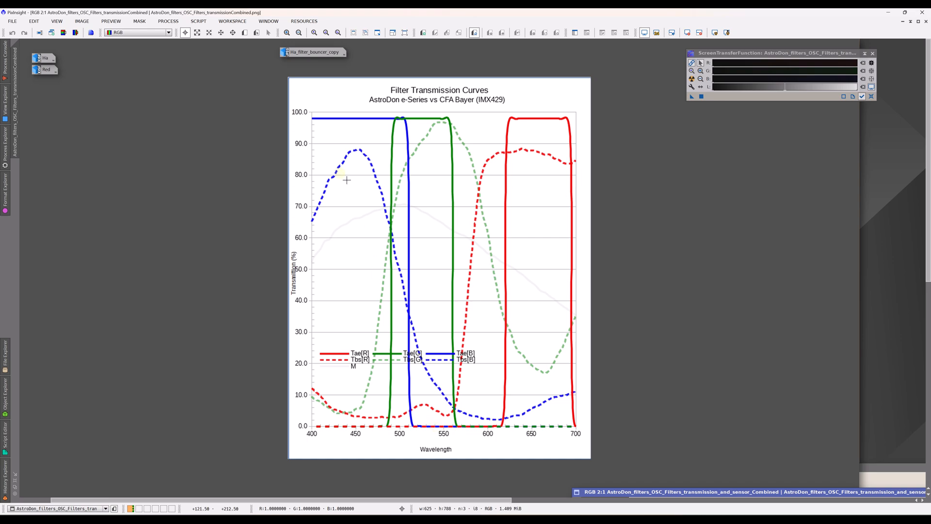
{"action": "mouse_move", "coordinate": [340, 173]}
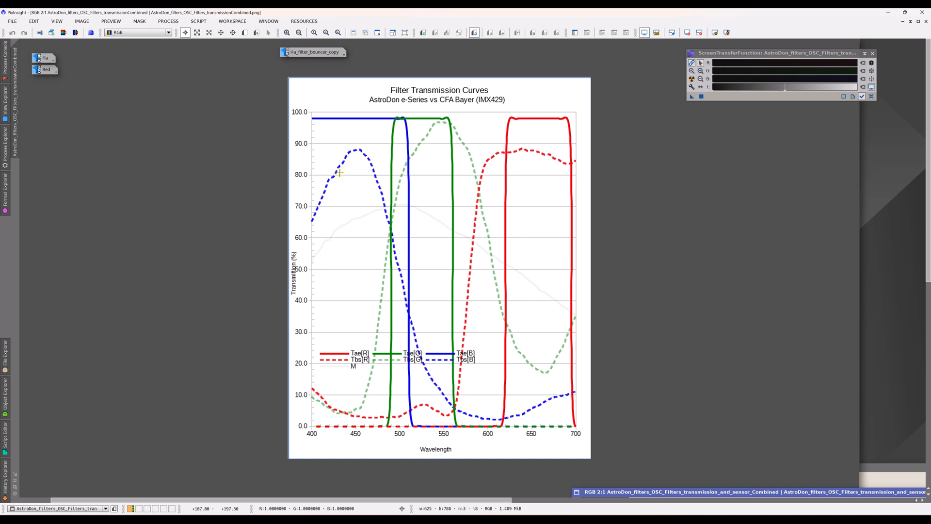
{"action": "mouse_move", "coordinate": [339, 172]}
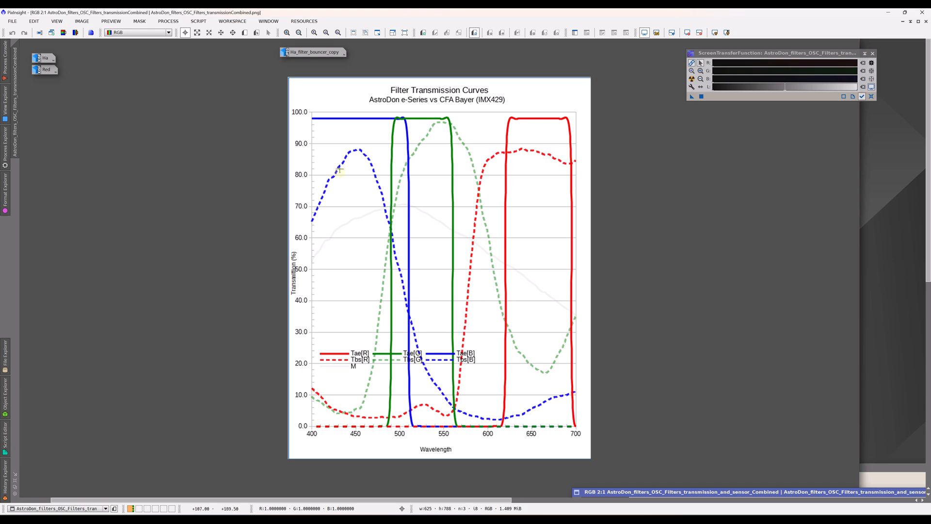
{"action": "mouse_move", "coordinate": [355, 413]}
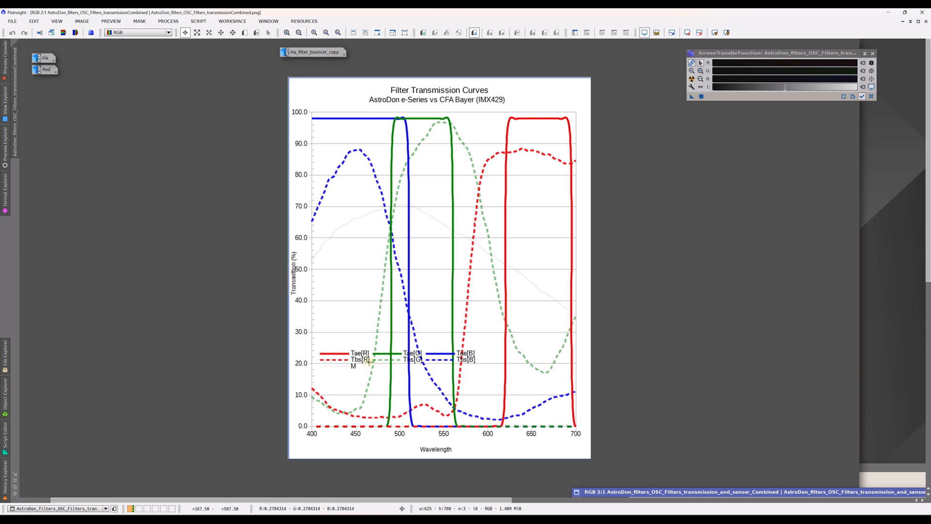
{"action": "mouse_move", "coordinate": [436, 252]}
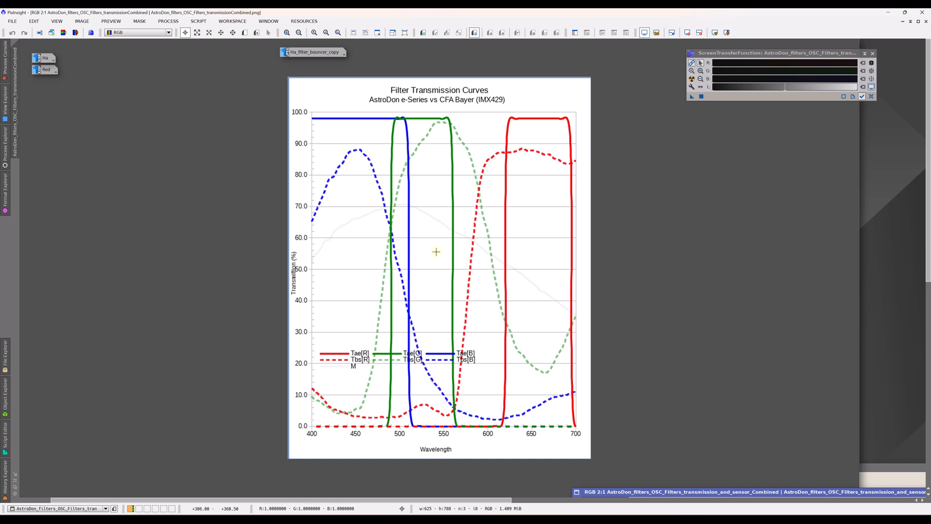
{"action": "mouse_move", "coordinate": [518, 333]}
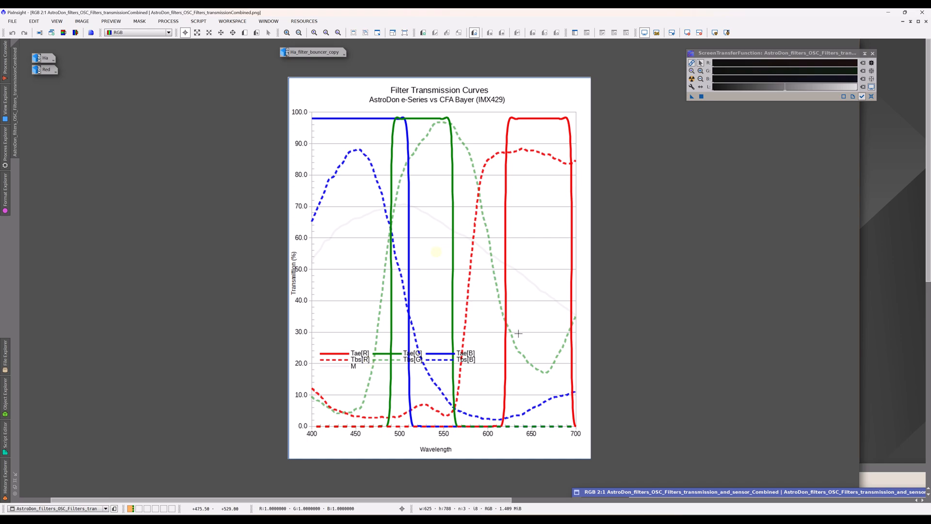
{"action": "mouse_move", "coordinate": [520, 339]}
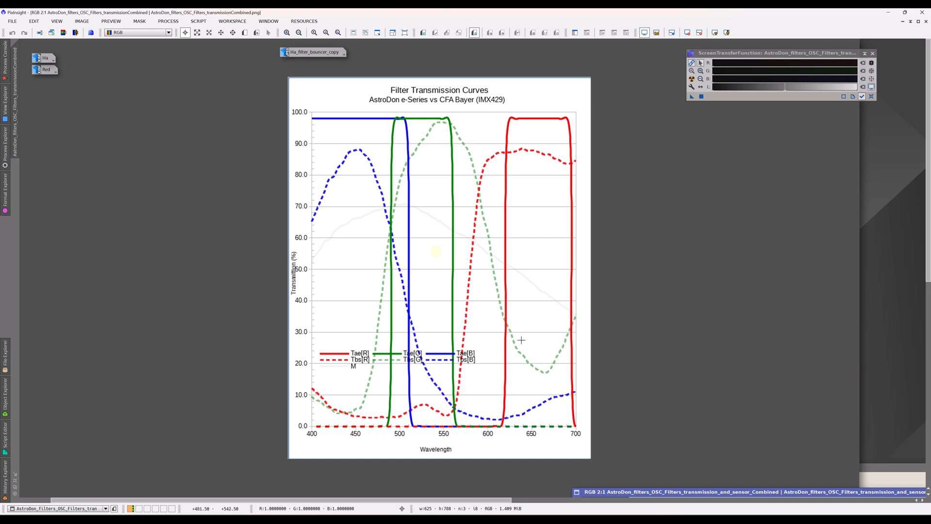
{"action": "mouse_move", "coordinate": [454, 349]}
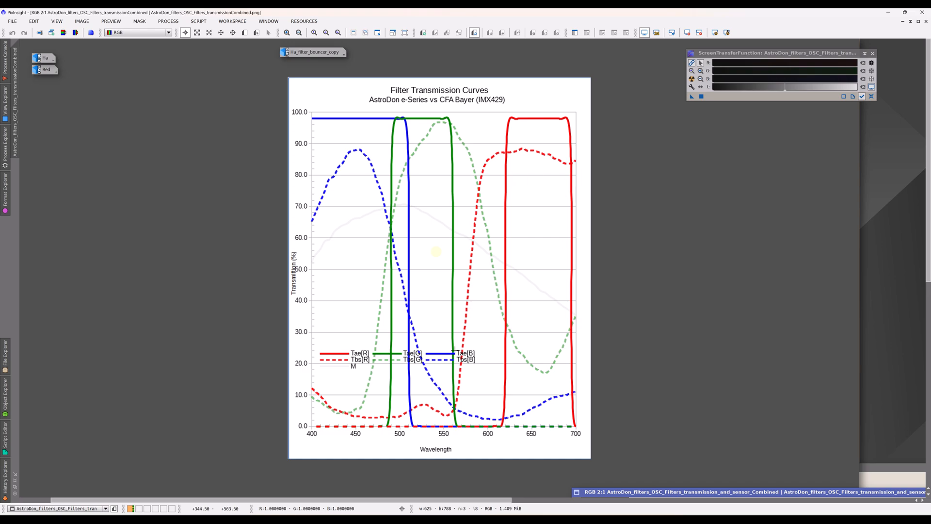
{"action": "mouse_move", "coordinate": [427, 402]}
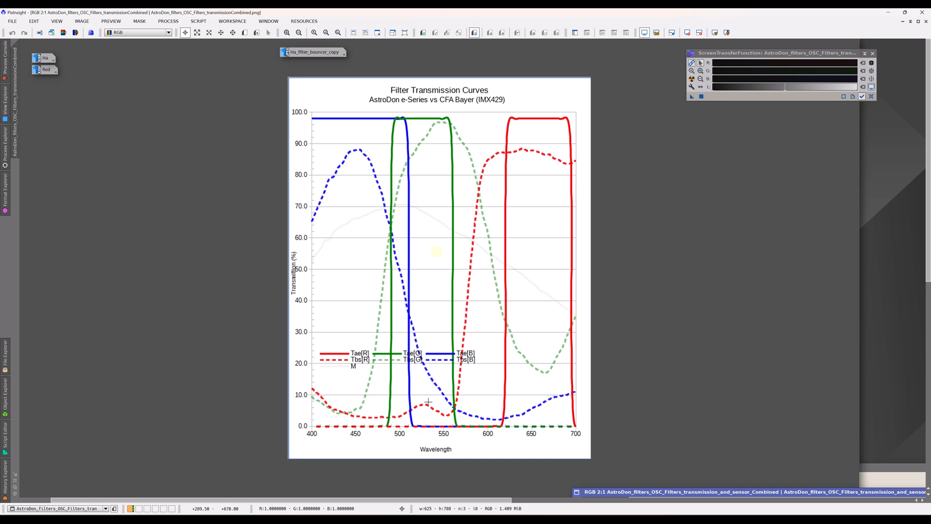
{"action": "mouse_move", "coordinate": [317, 408]}
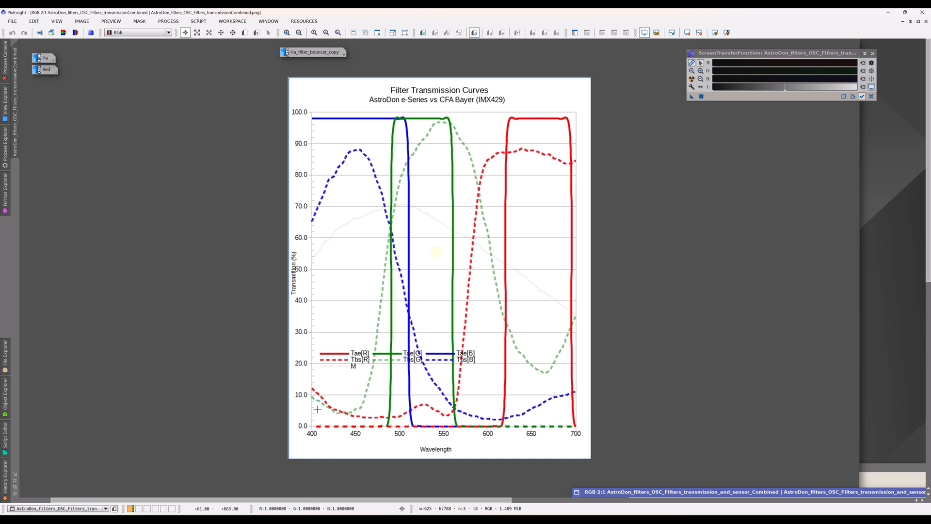
{"action": "mouse_move", "coordinate": [355, 411]}
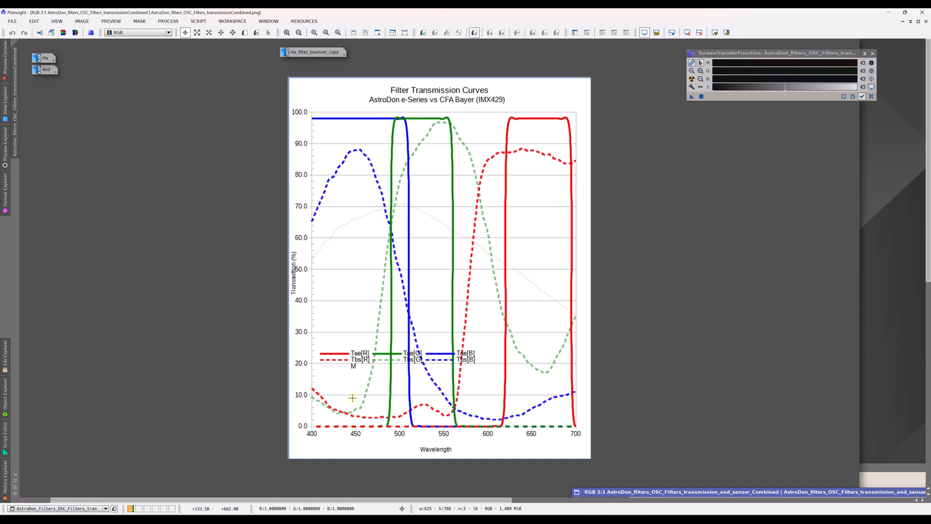
{"action": "mouse_move", "coordinate": [515, 410]}
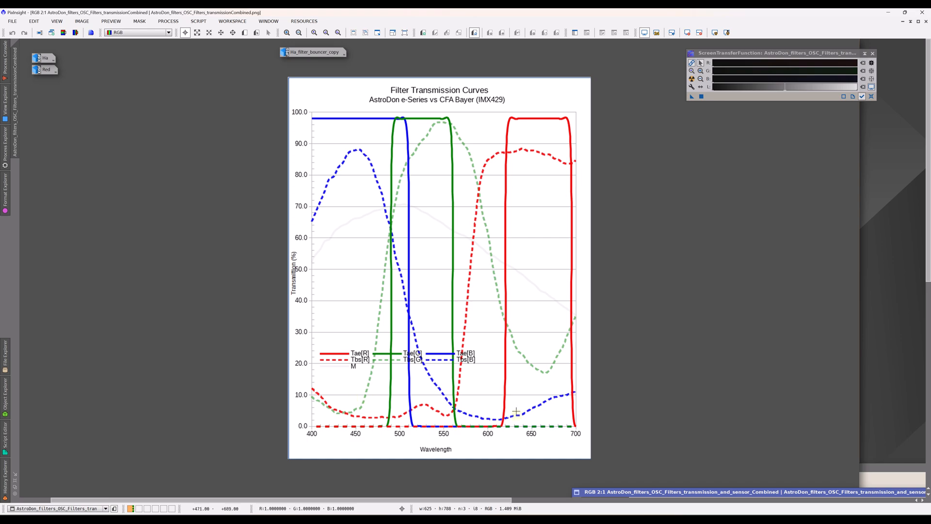
{"action": "mouse_move", "coordinate": [515, 414]}
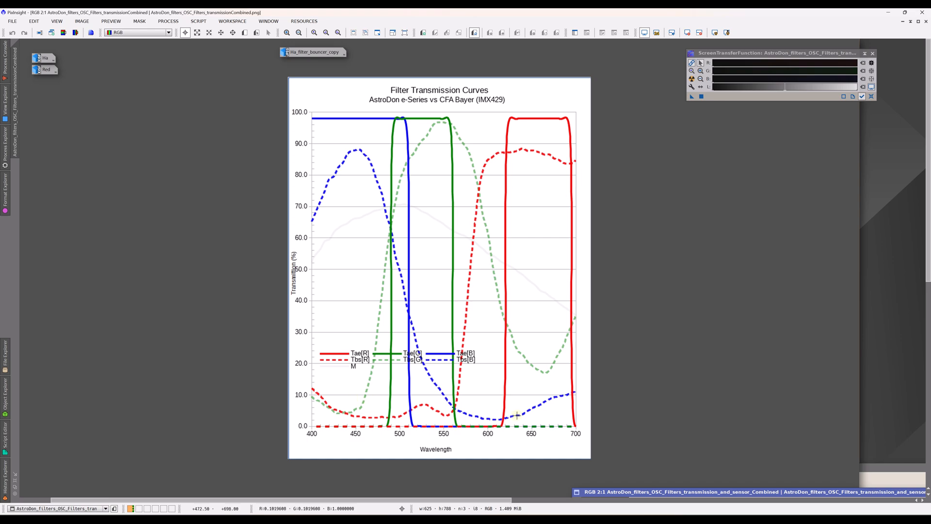
{"action": "mouse_move", "coordinate": [626, 180]}
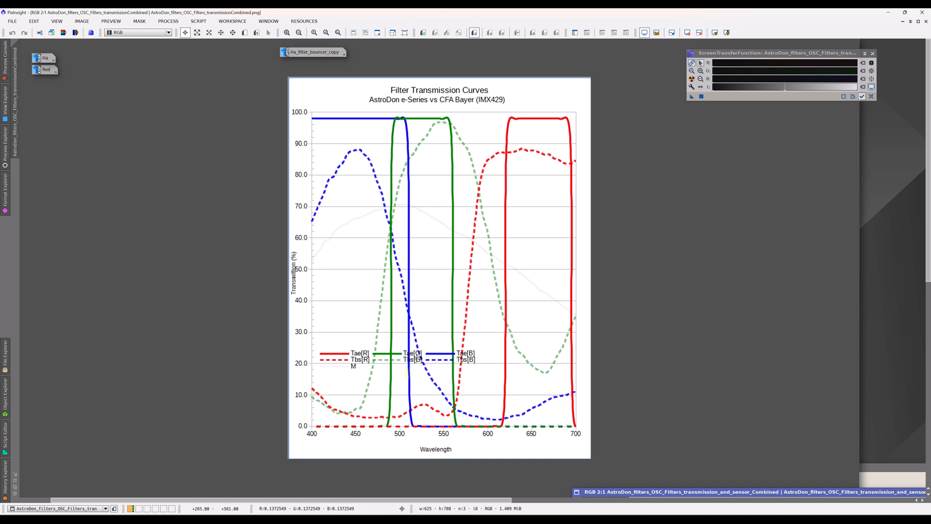
{"action": "mouse_move", "coordinate": [407, 374]}
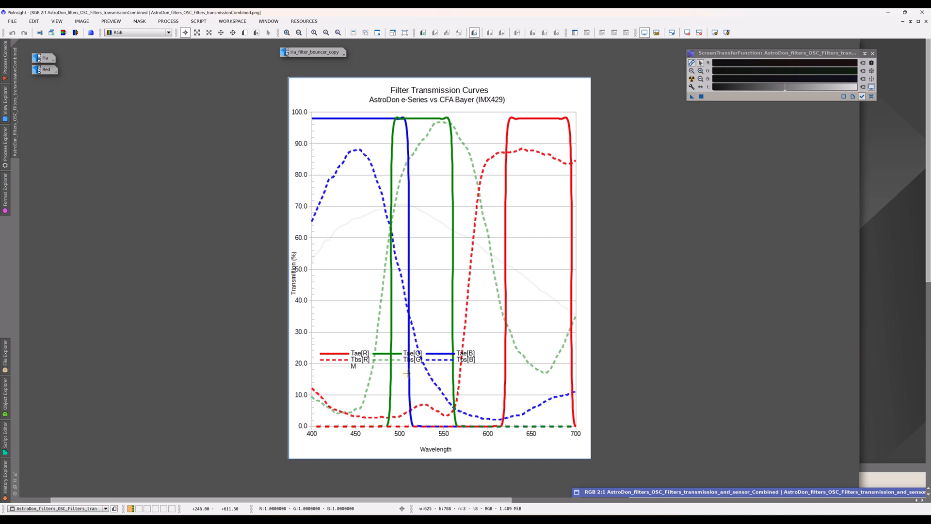
{"action": "mouse_move", "coordinate": [481, 394]}
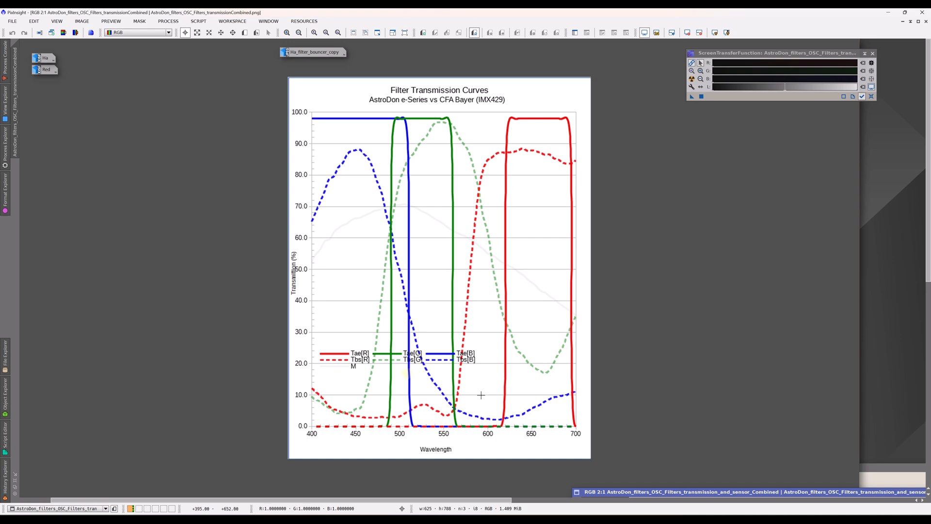
{"action": "mouse_move", "coordinate": [451, 410]}
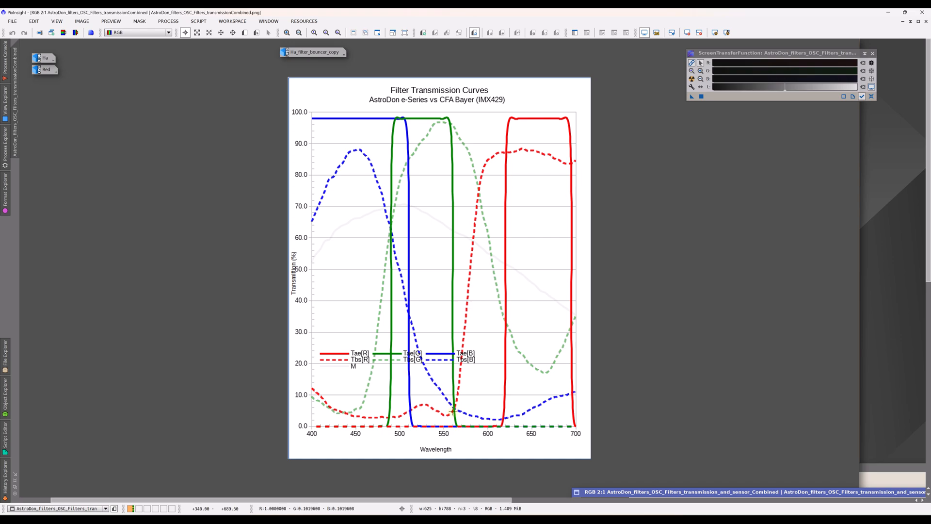
{"action": "mouse_move", "coordinate": [359, 128]}
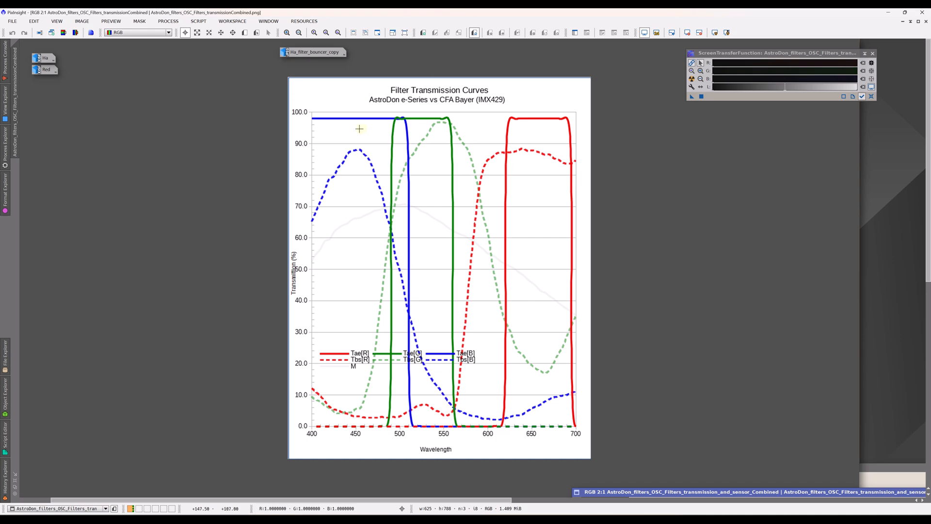
{"action": "mouse_move", "coordinate": [360, 128]}
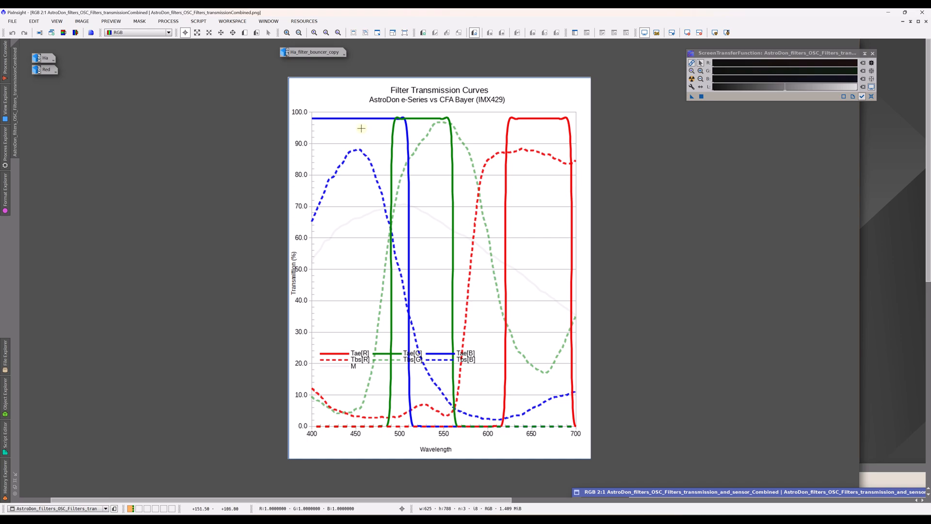
{"action": "mouse_move", "coordinate": [361, 149]}
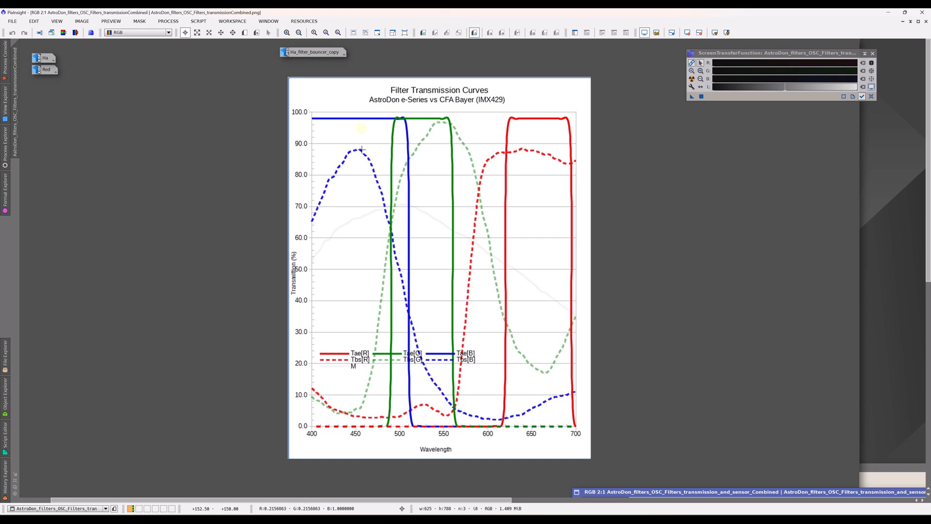
{"action": "mouse_move", "coordinate": [552, 181]}
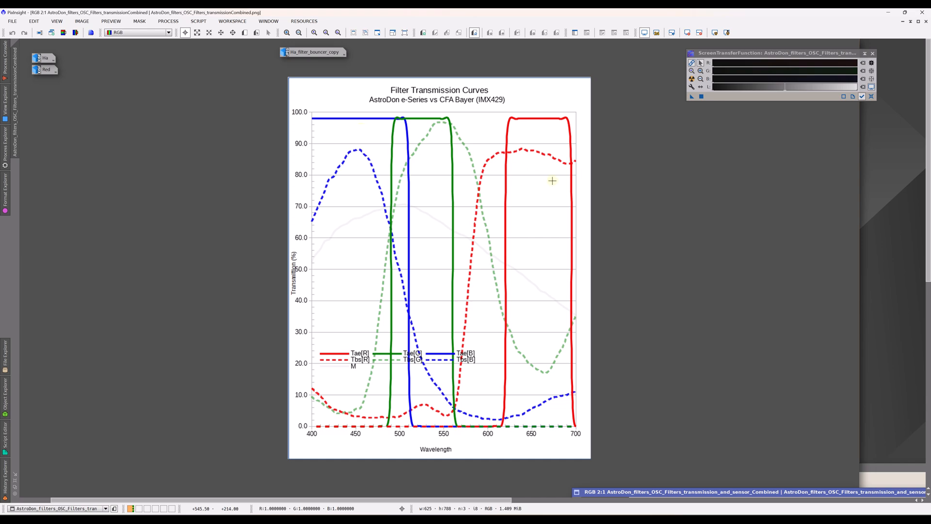
{"action": "mouse_move", "coordinate": [651, 444]}
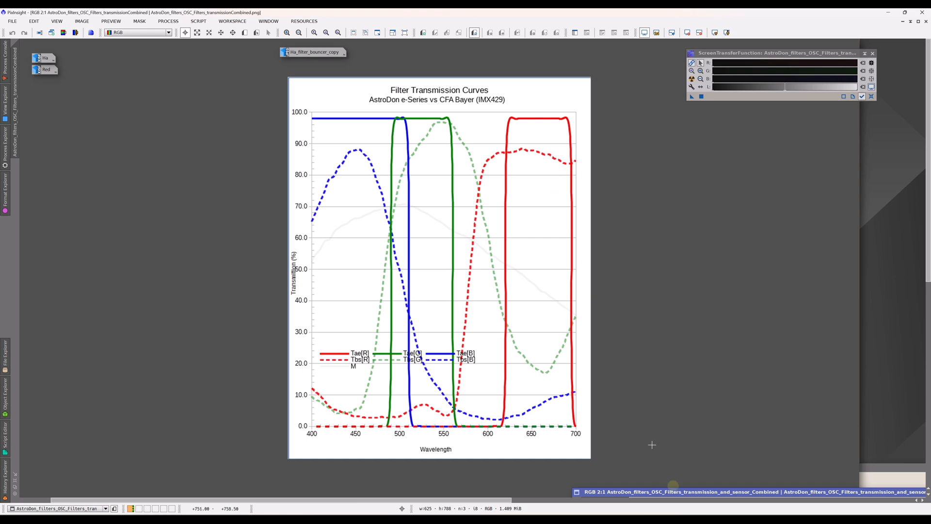
{"action": "mouse_move", "coordinate": [672, 485]}
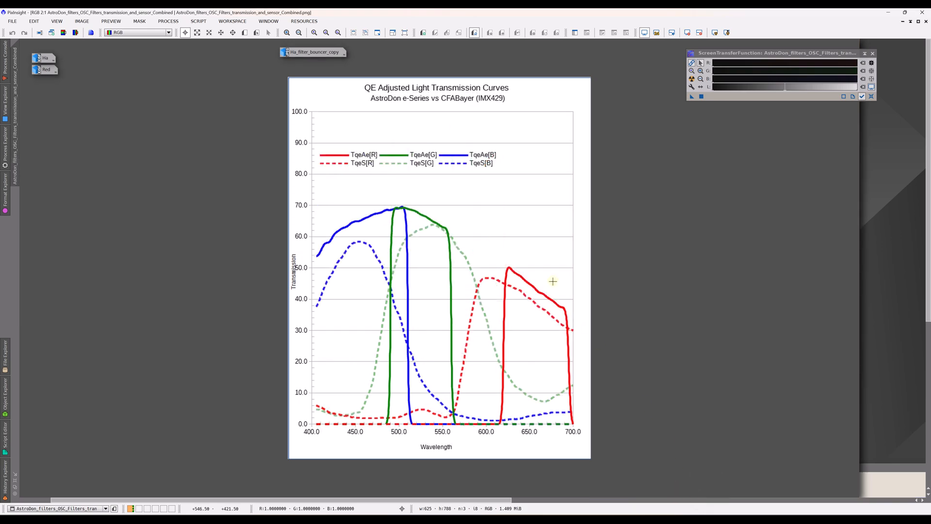
{"action": "mouse_move", "coordinate": [369, 224]}
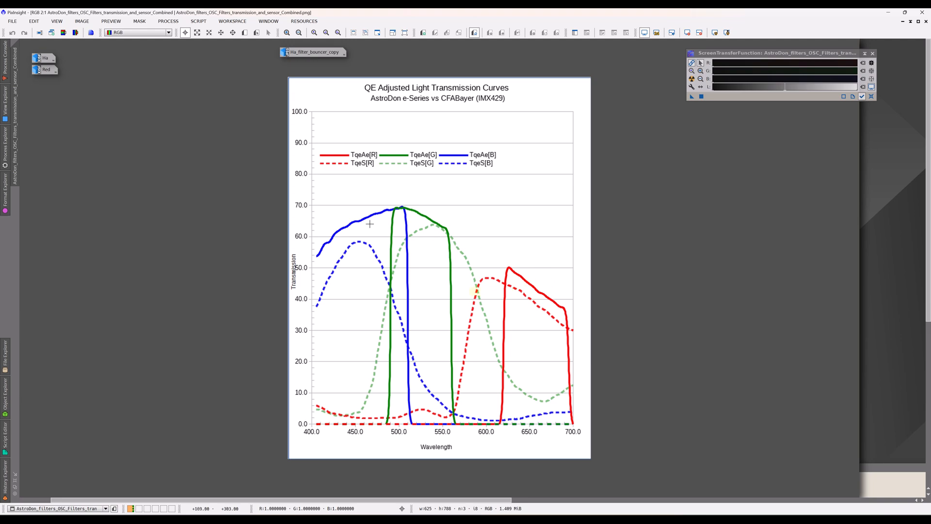
{"action": "mouse_move", "coordinate": [470, 291]}
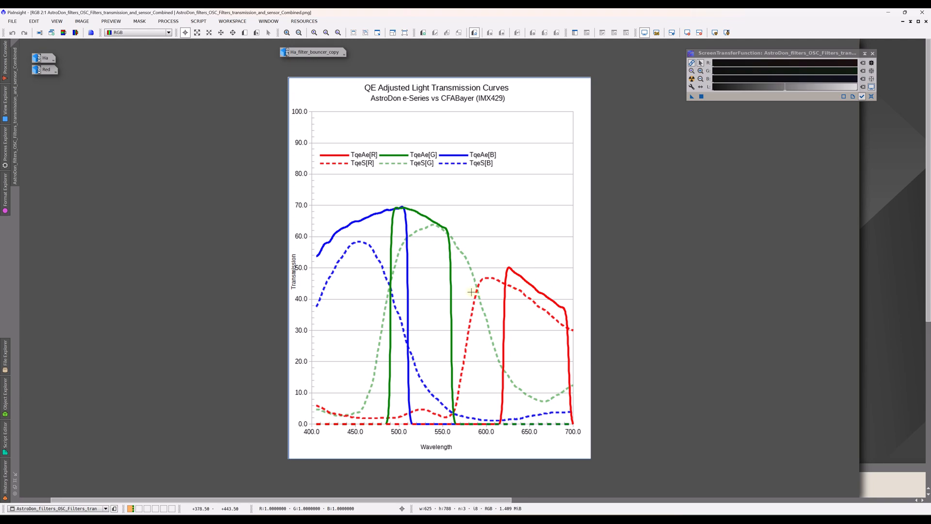
{"action": "mouse_move", "coordinate": [402, 106]}
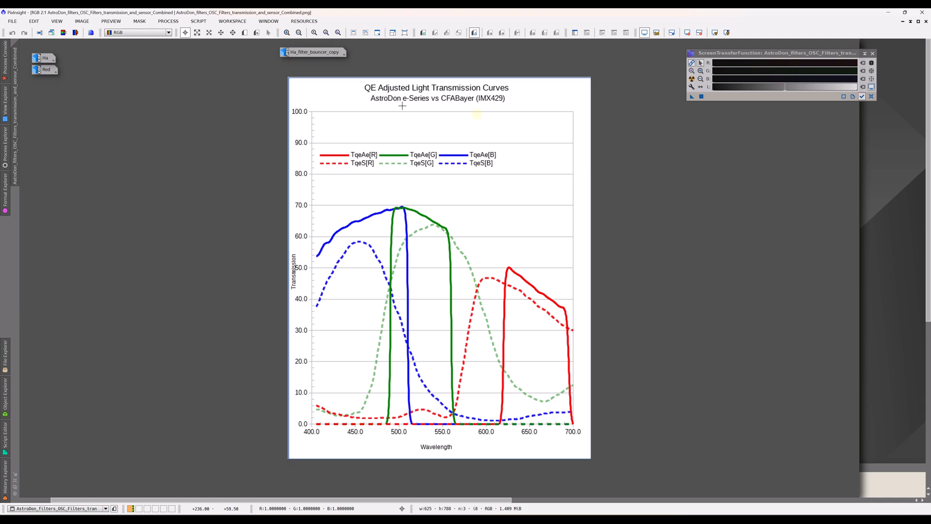
{"action": "mouse_move", "coordinate": [445, 208]}
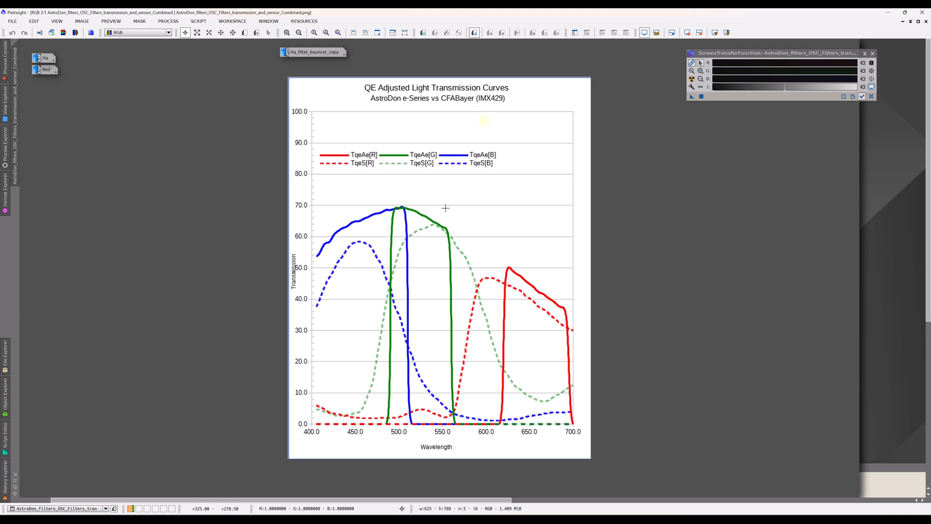
{"action": "mouse_move", "coordinate": [592, 375]}
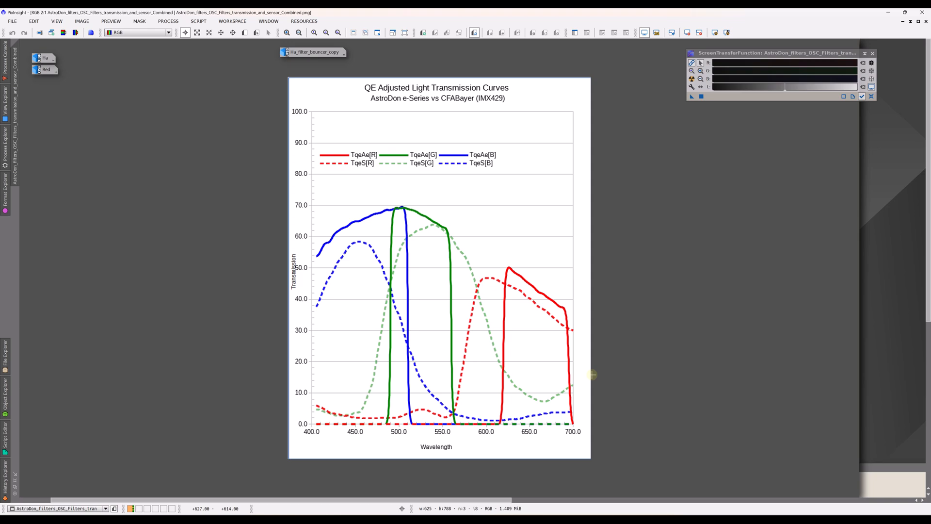
{"action": "mouse_move", "coordinate": [488, 114]}
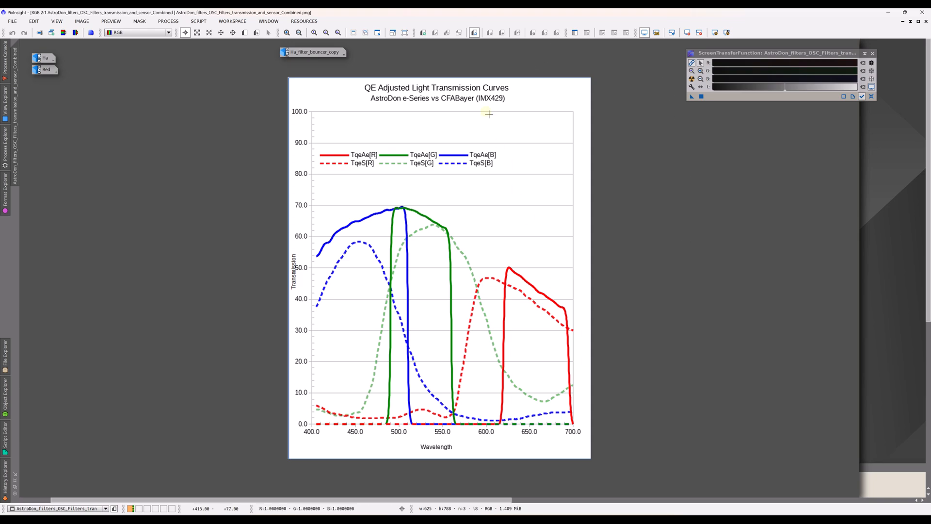
{"action": "mouse_move", "coordinate": [486, 111]}
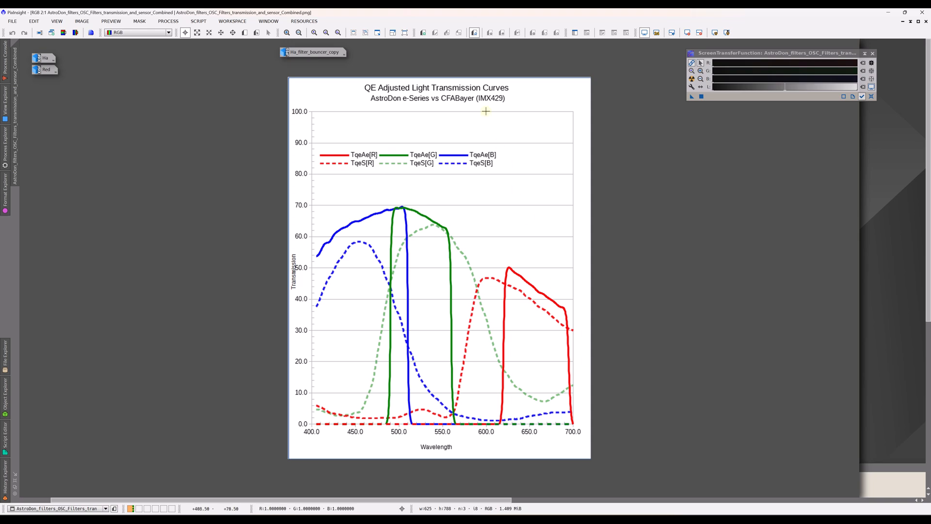
{"action": "mouse_move", "coordinate": [359, 225]}
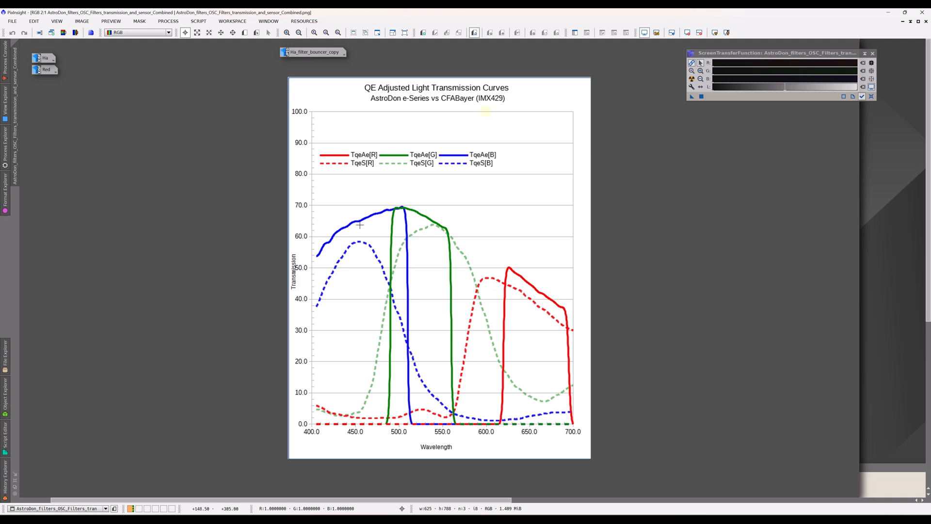
{"action": "mouse_move", "coordinate": [326, 215]}
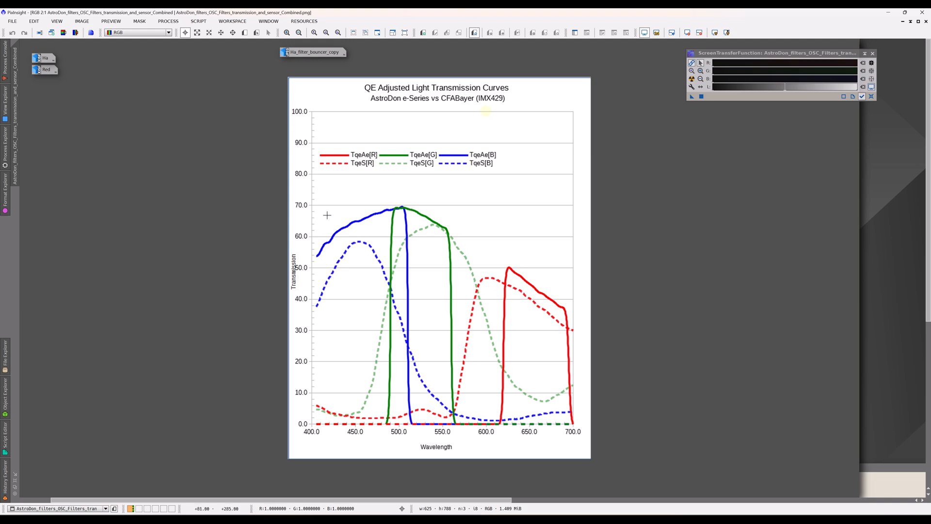
{"action": "mouse_move", "coordinate": [519, 280]}
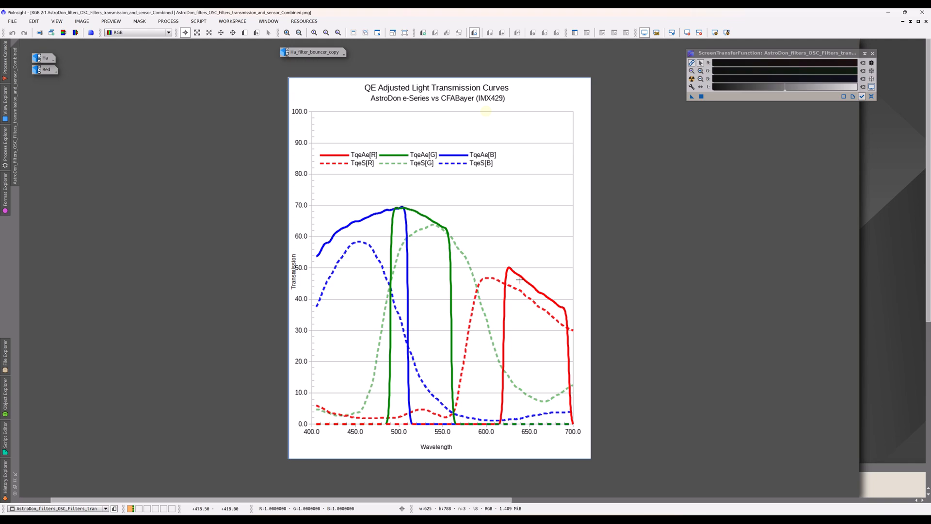
{"action": "mouse_move", "coordinate": [544, 293]}
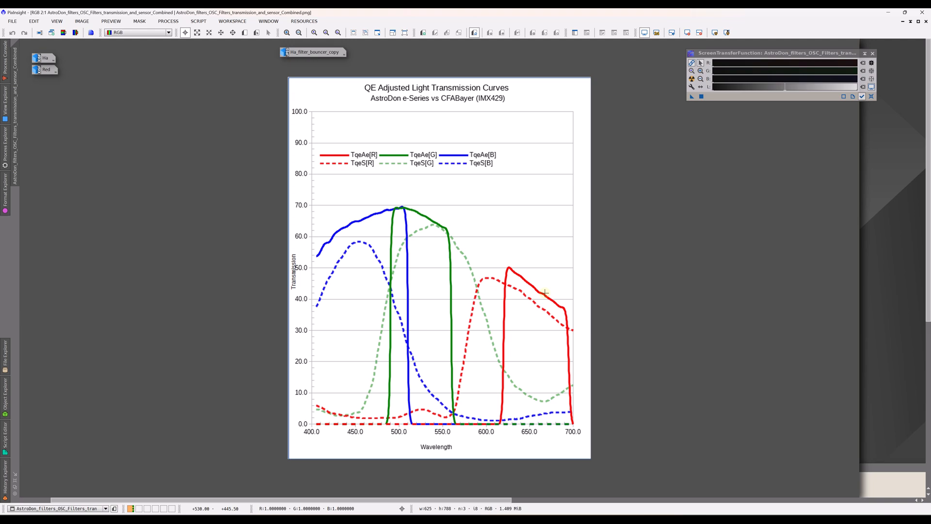
{"action": "mouse_move", "coordinate": [539, 293]}
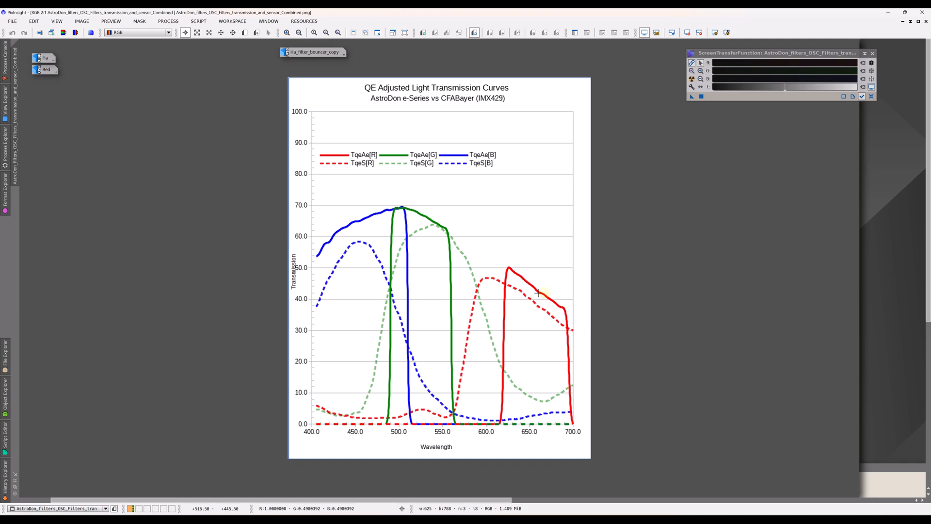
{"action": "mouse_move", "coordinate": [532, 389]}
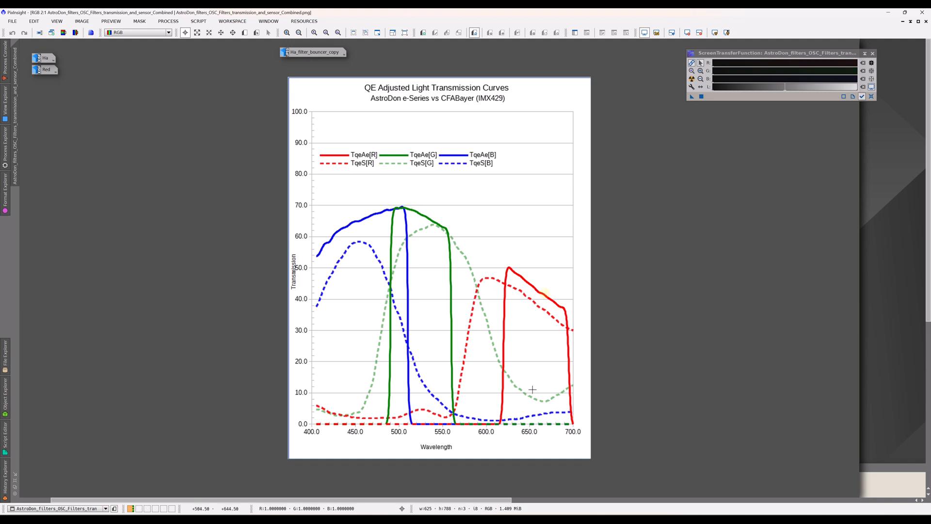
{"action": "mouse_move", "coordinate": [529, 399]}
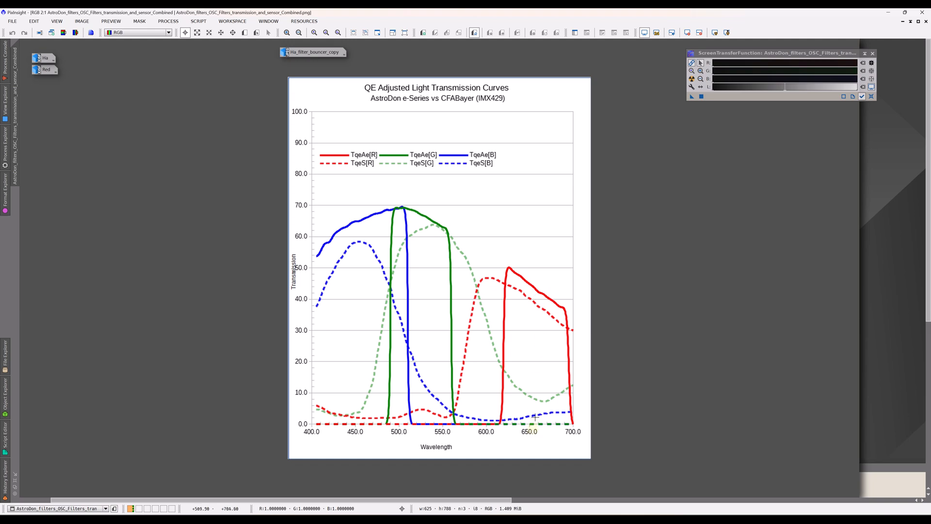
{"action": "mouse_move", "coordinate": [543, 333]}
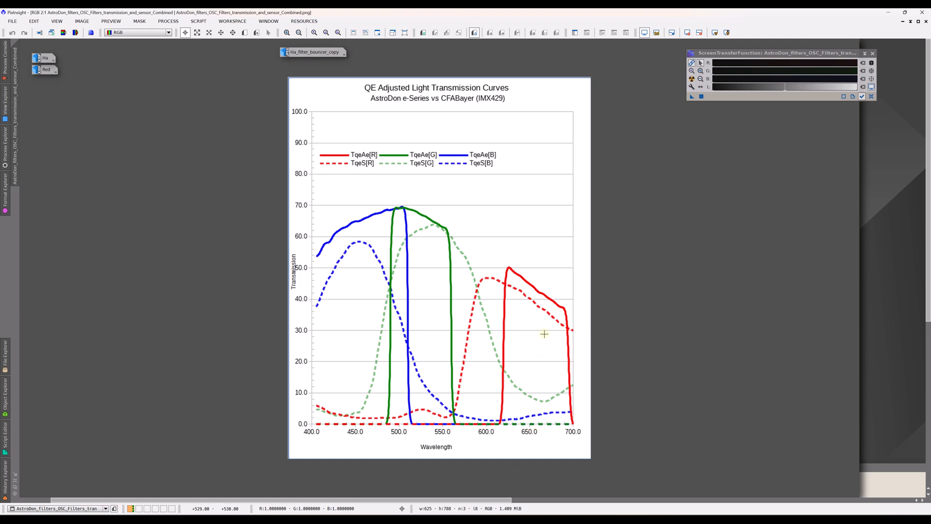
{"action": "mouse_move", "coordinate": [541, 290]}
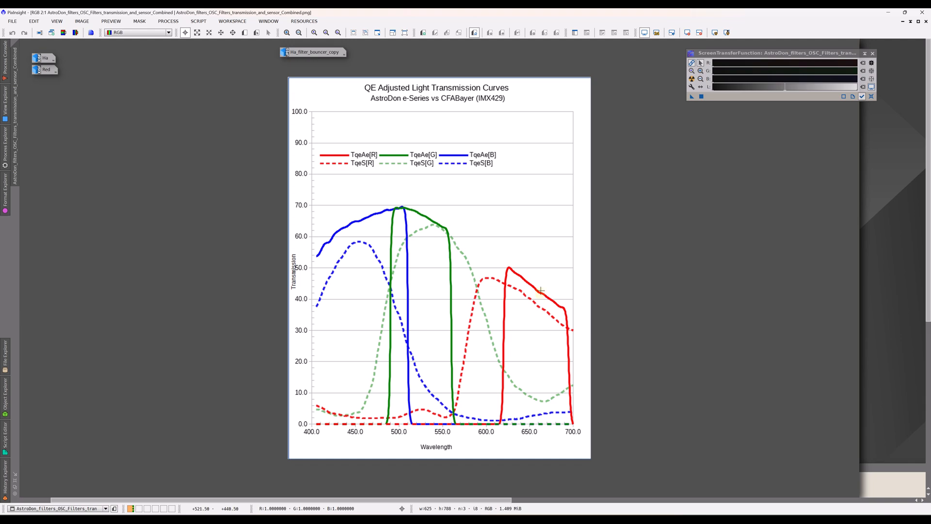
{"action": "mouse_move", "coordinate": [506, 335]}
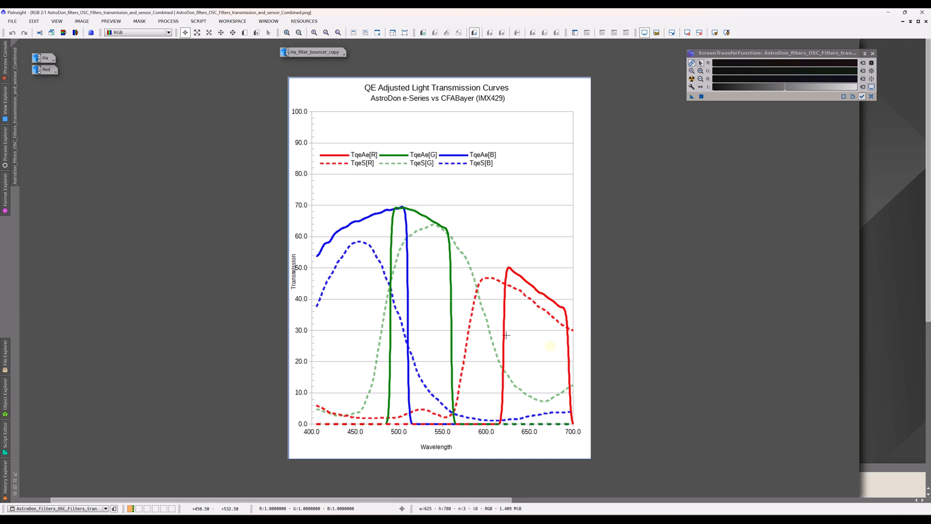
{"action": "mouse_move", "coordinate": [550, 346]}
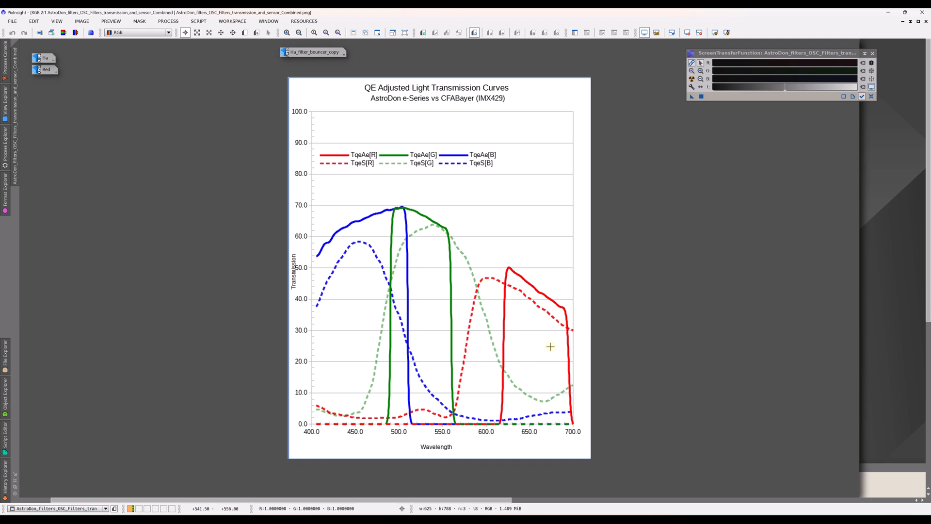
{"action": "mouse_move", "coordinate": [536, 295]}
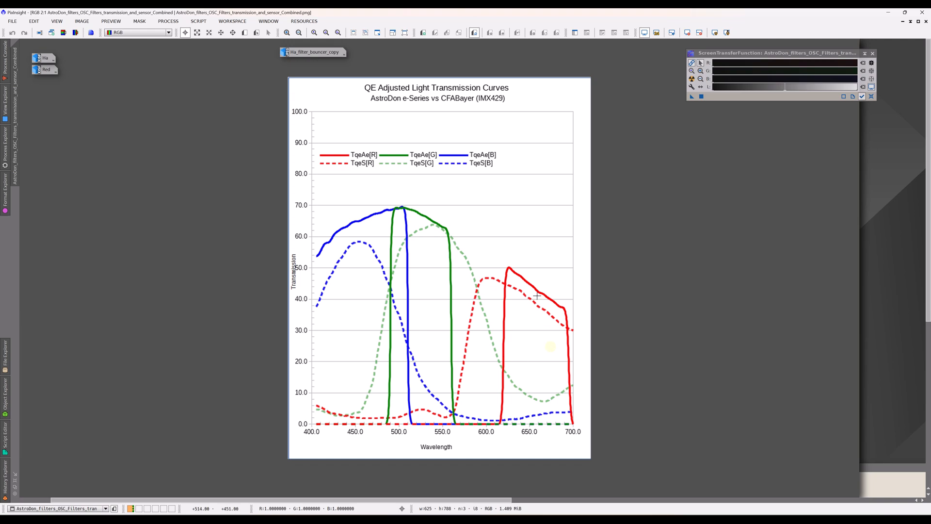
{"action": "mouse_move", "coordinate": [551, 304]}
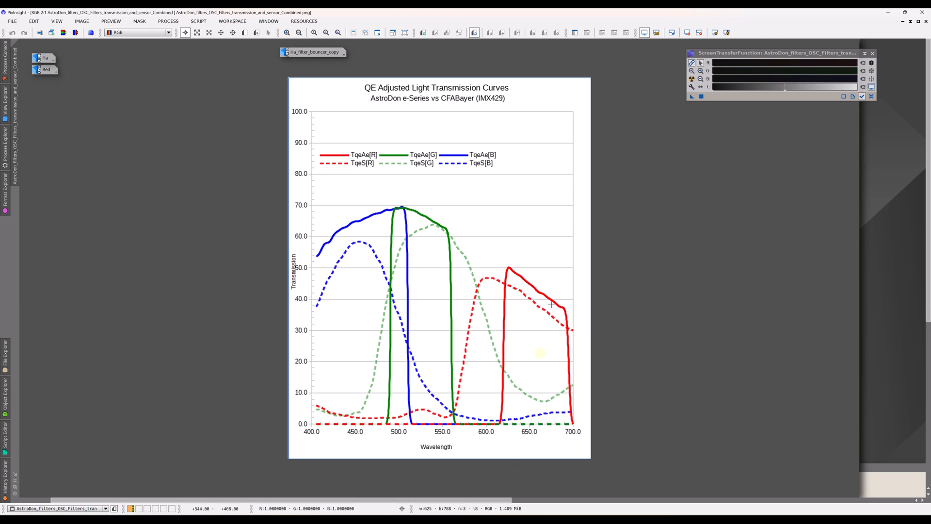
{"action": "mouse_move", "coordinate": [535, 357]}
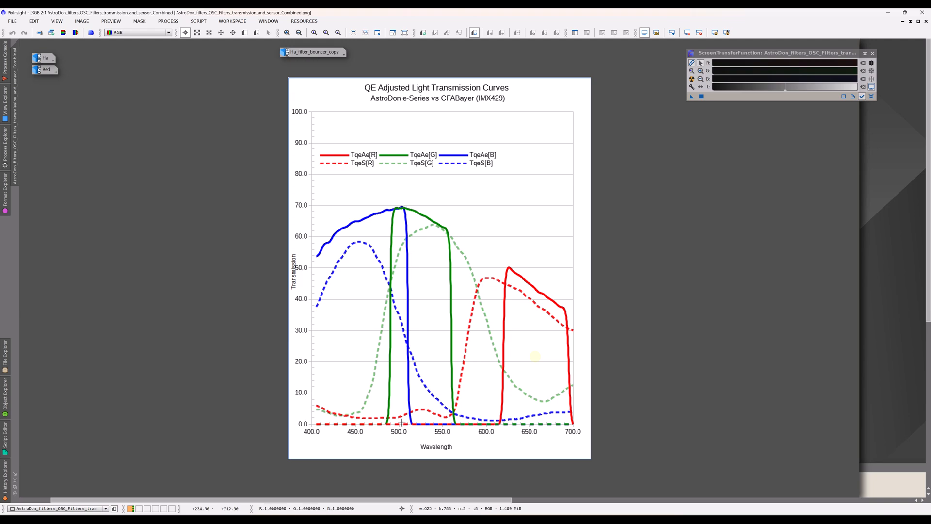
{"action": "mouse_move", "coordinate": [416, 238]}
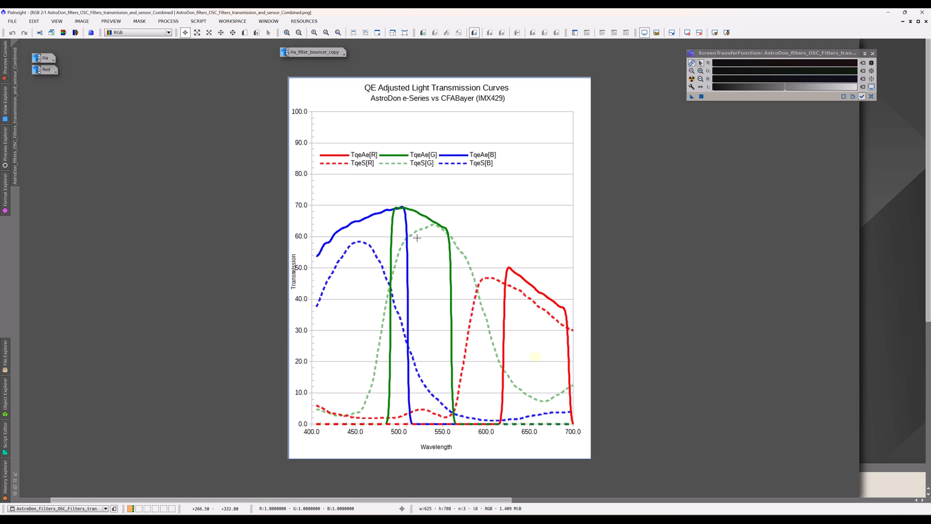
{"action": "mouse_move", "coordinate": [391, 323]}
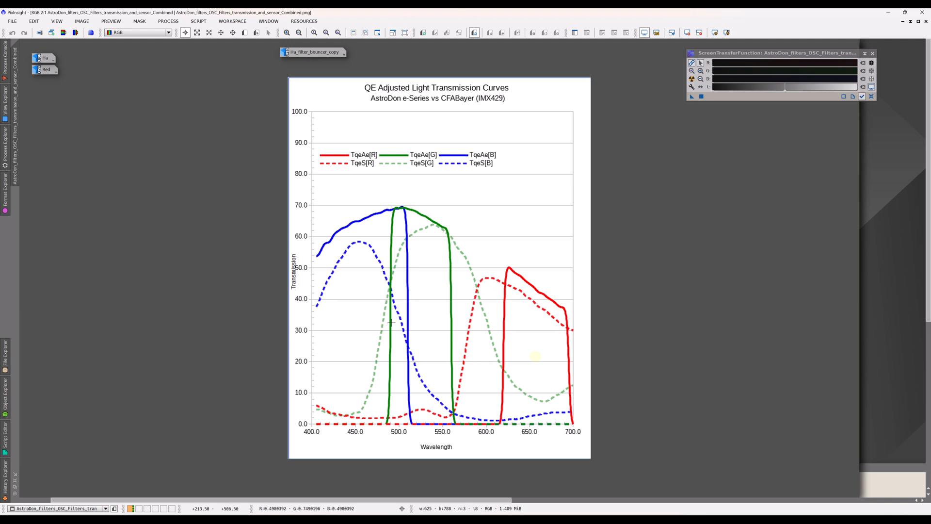
{"action": "mouse_move", "coordinate": [465, 168]}
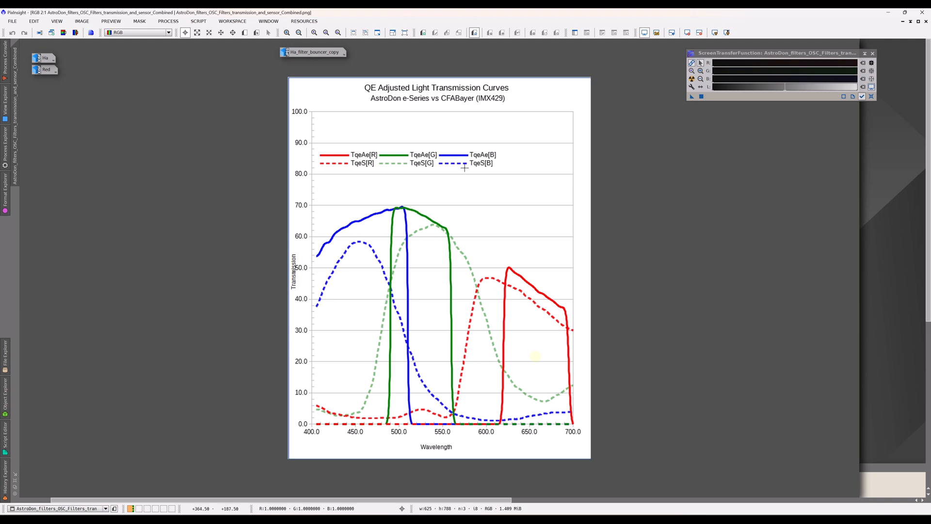
{"action": "mouse_move", "coordinate": [373, 392]}
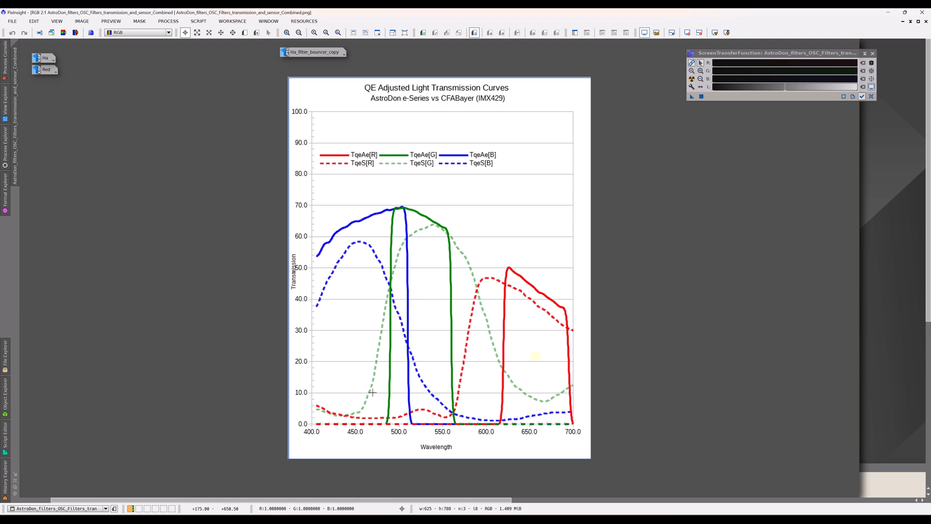
{"action": "mouse_move", "coordinate": [434, 380]}
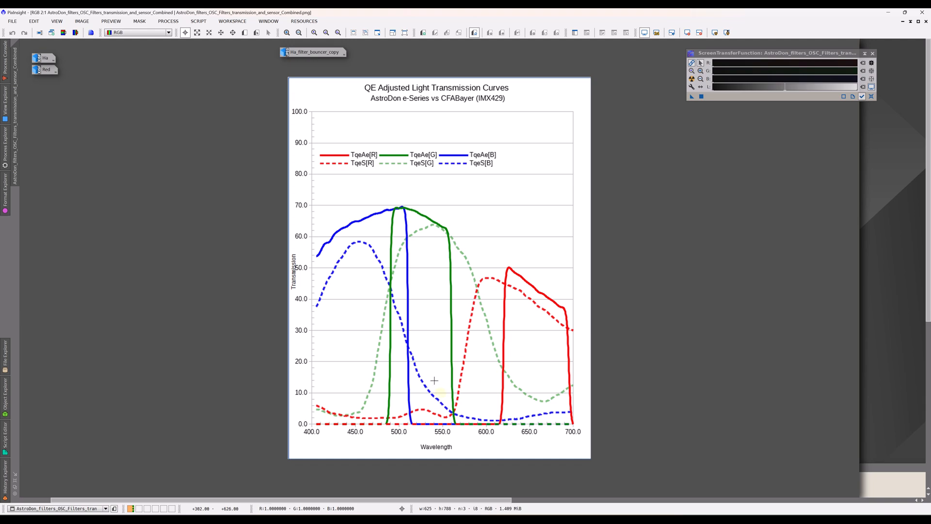
{"action": "mouse_move", "coordinate": [383, 297]}
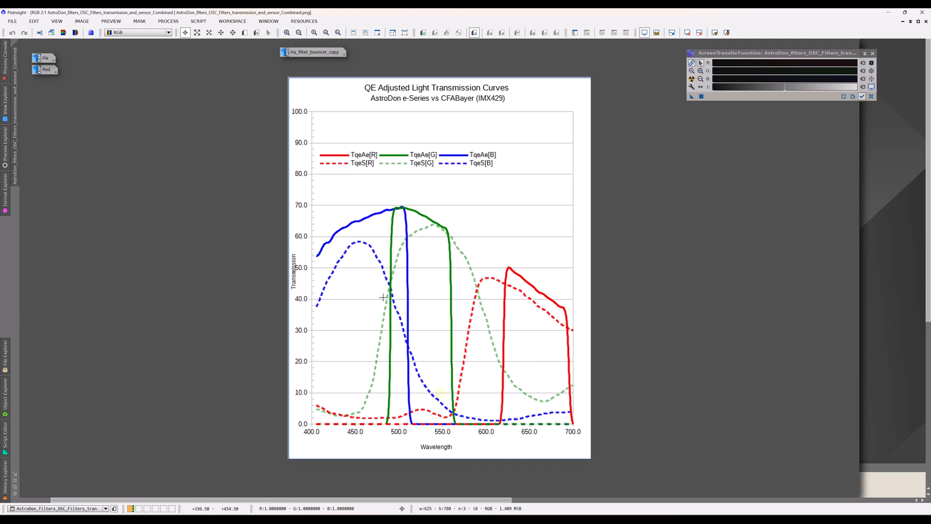
{"action": "mouse_move", "coordinate": [423, 376]}
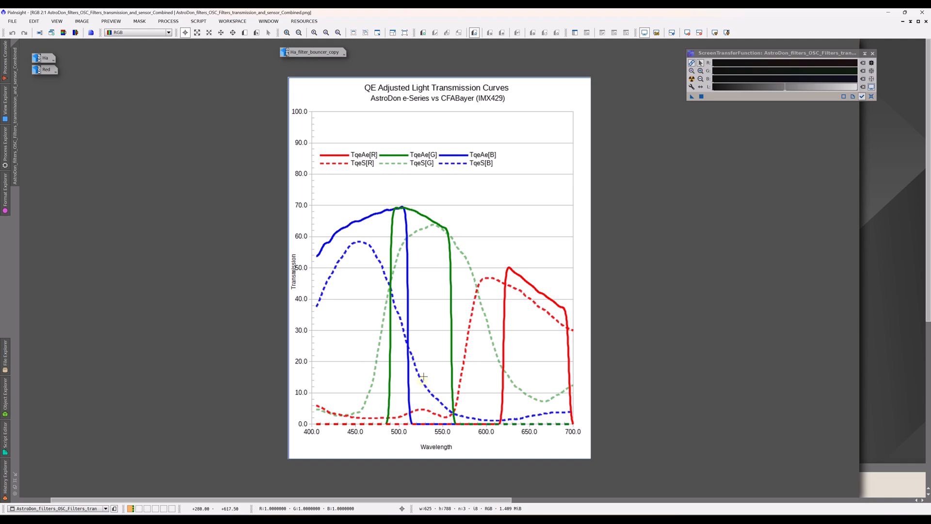
{"action": "mouse_move", "coordinate": [402, 402]}
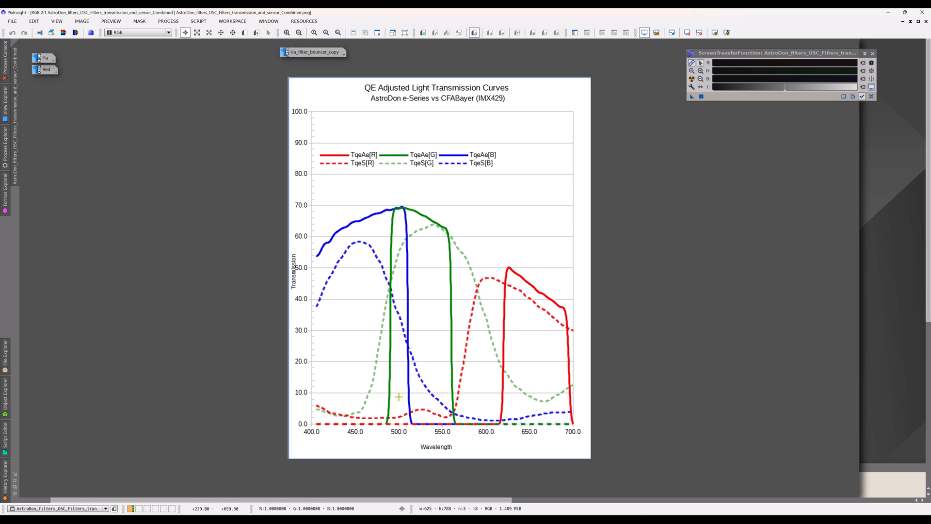
{"action": "mouse_move", "coordinate": [446, 276]}
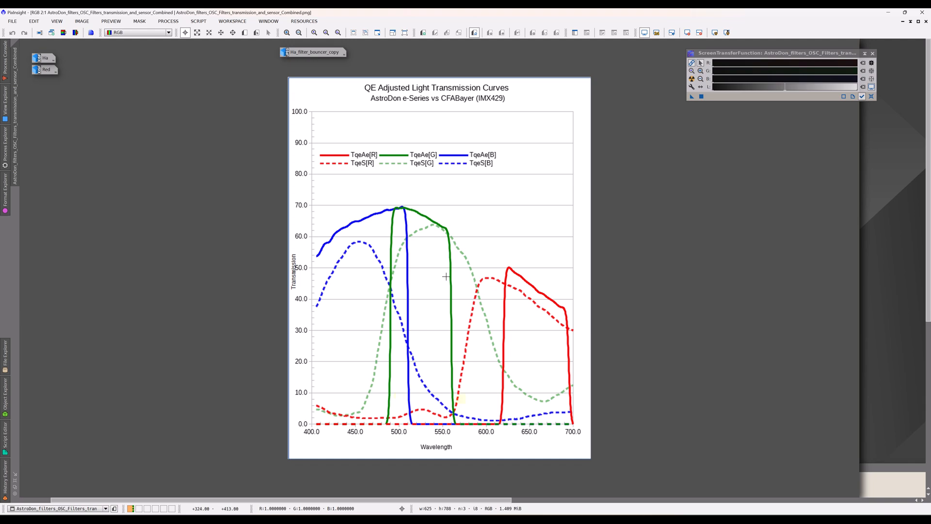
{"action": "mouse_move", "coordinate": [550, 400]}
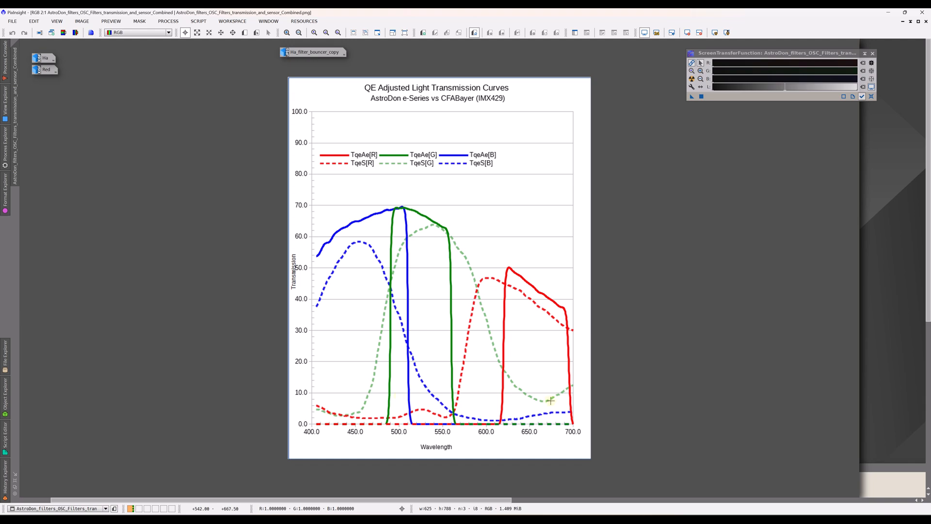
{"action": "mouse_move", "coordinate": [450, 307]}
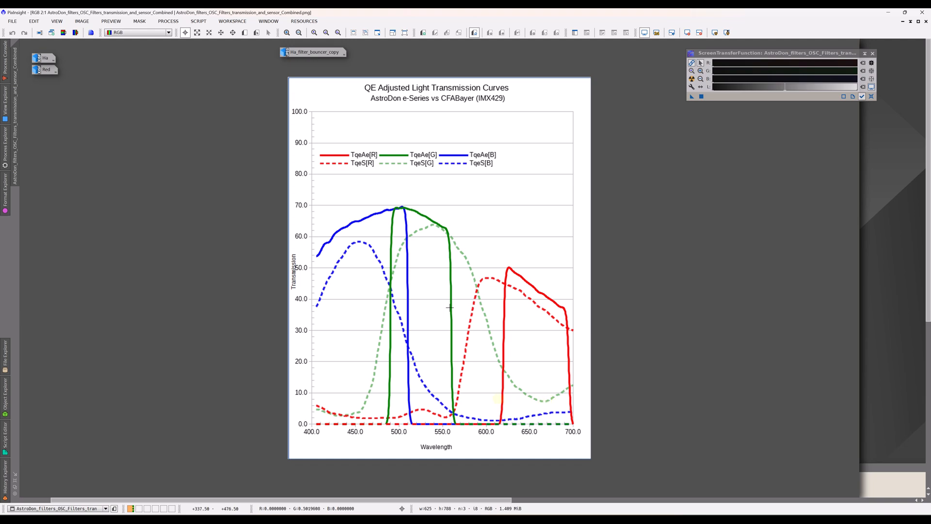
{"action": "mouse_move", "coordinate": [476, 397]}
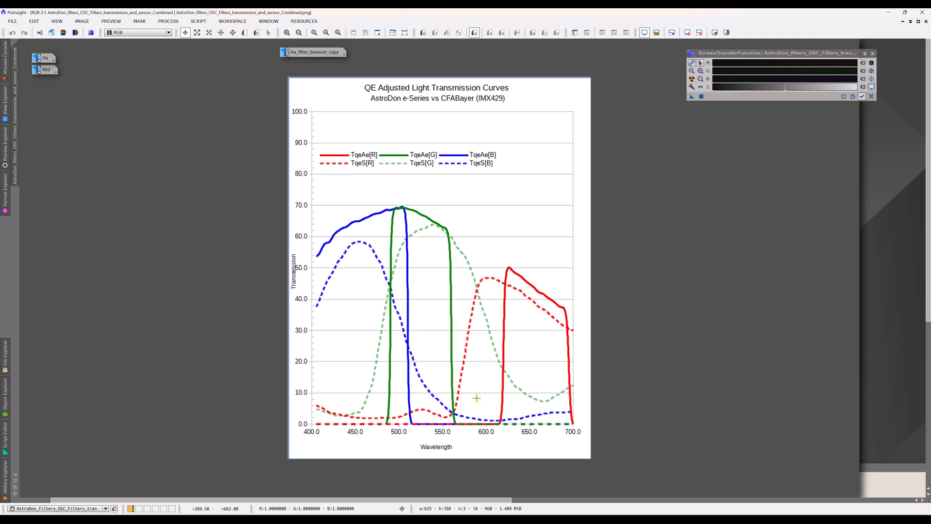
{"action": "mouse_move", "coordinate": [497, 344]}
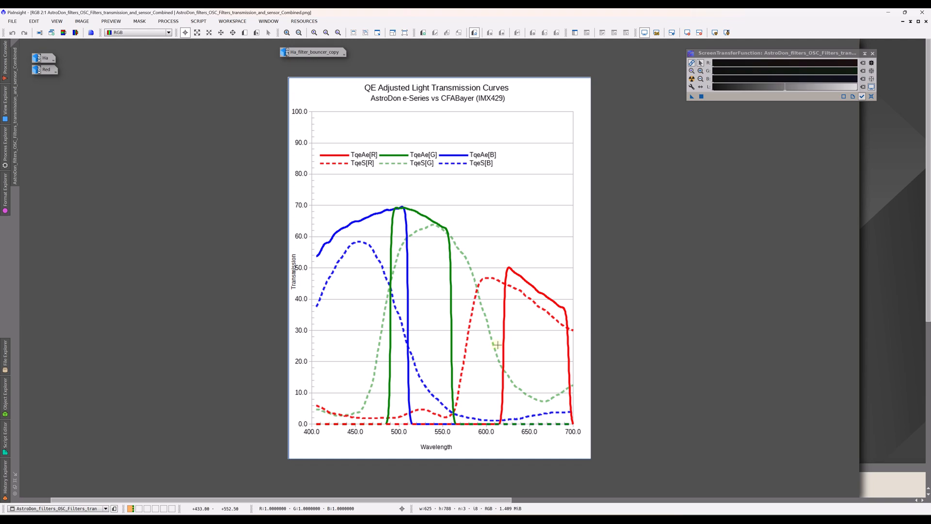
{"action": "mouse_move", "coordinate": [530, 408]}
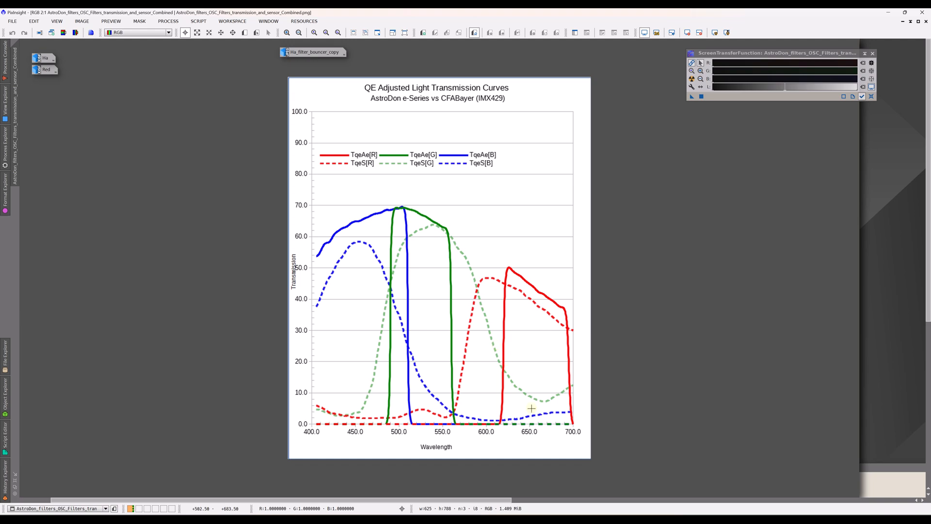